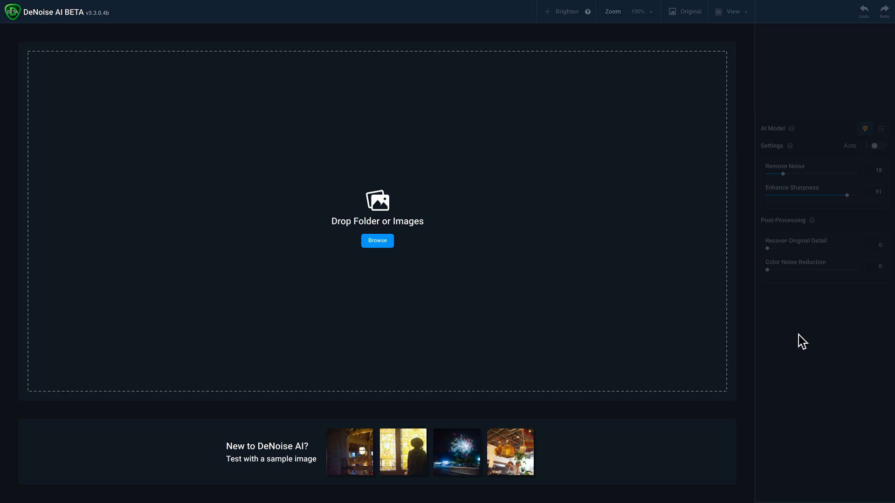
{"action": "mouse_move", "coordinate": [245, 213]}
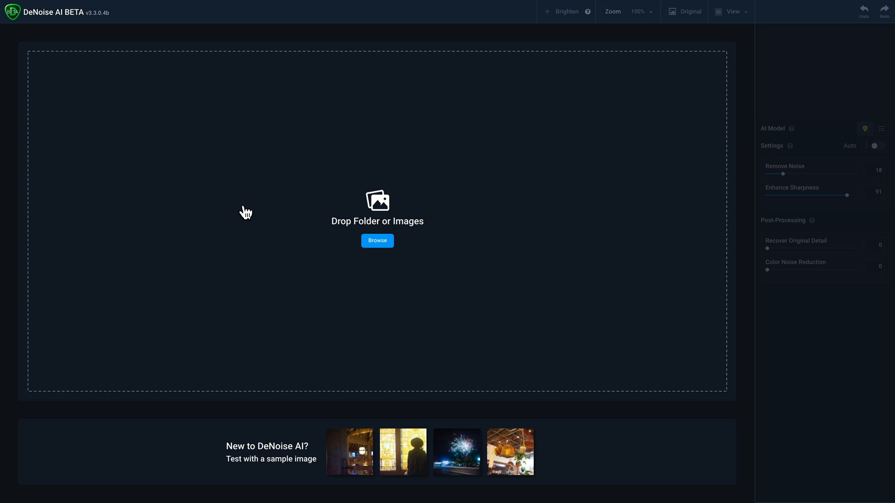
Review the Preferences and keep the AI processor on Auto.
{"action": "left_click", "coordinate": [62, 5]}
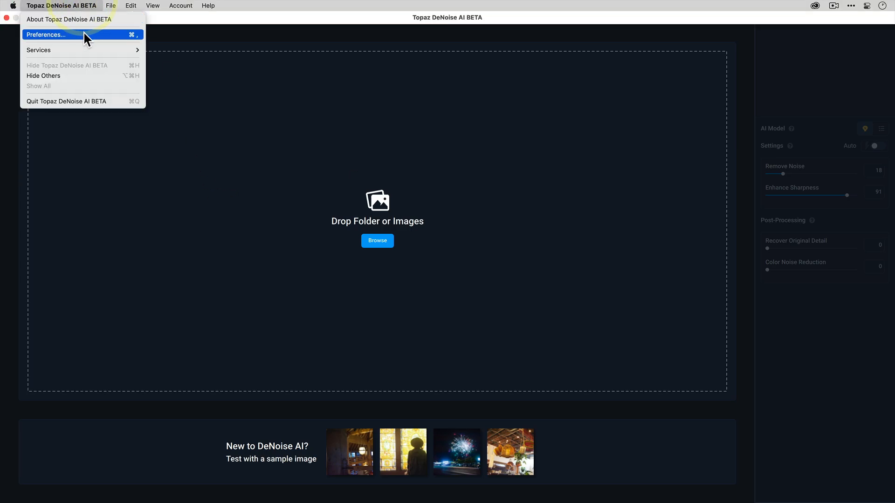
{"action": "left_click", "coordinate": [46, 34]}
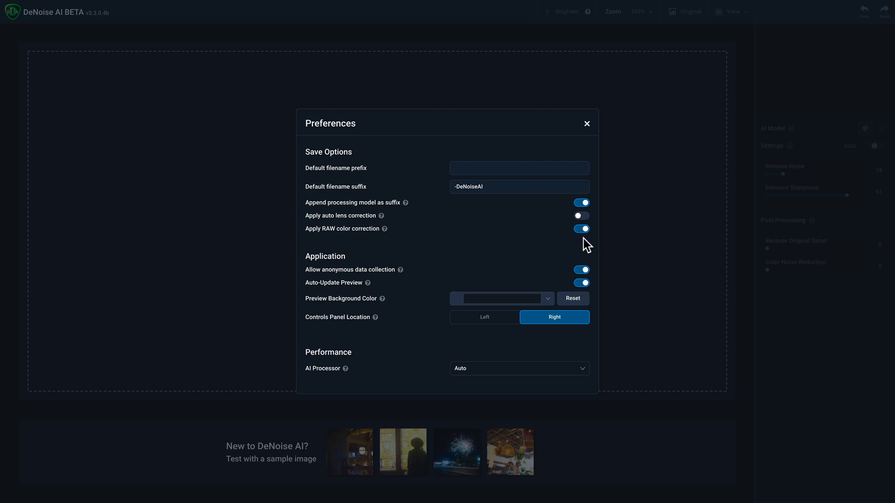
{"action": "mouse_move", "coordinate": [521, 244]}
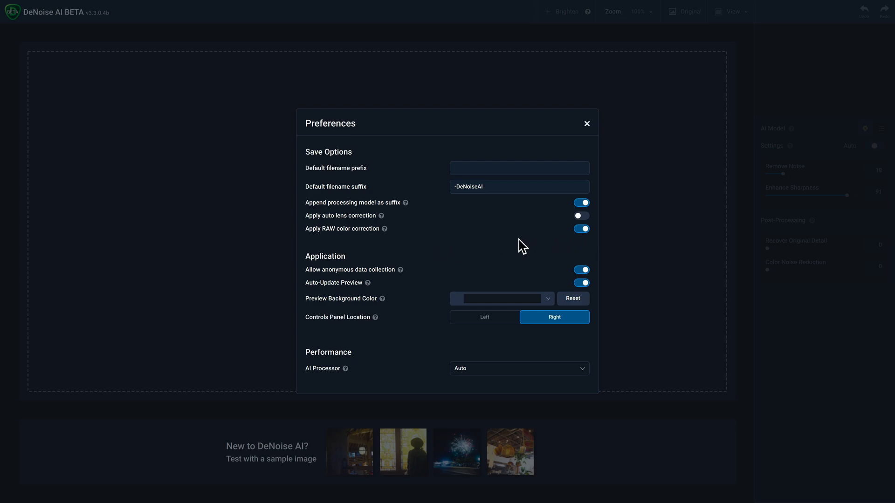
{"action": "mouse_move", "coordinate": [561, 242]}
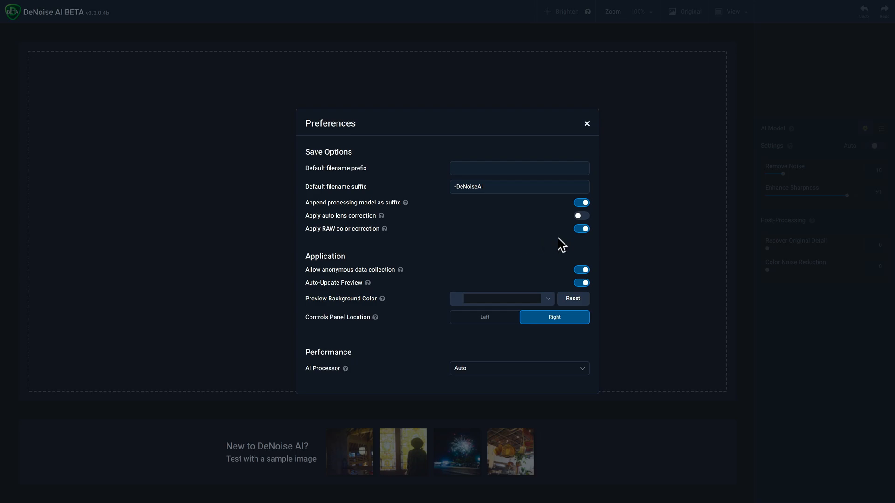
{"action": "mouse_move", "coordinate": [402, 289]}
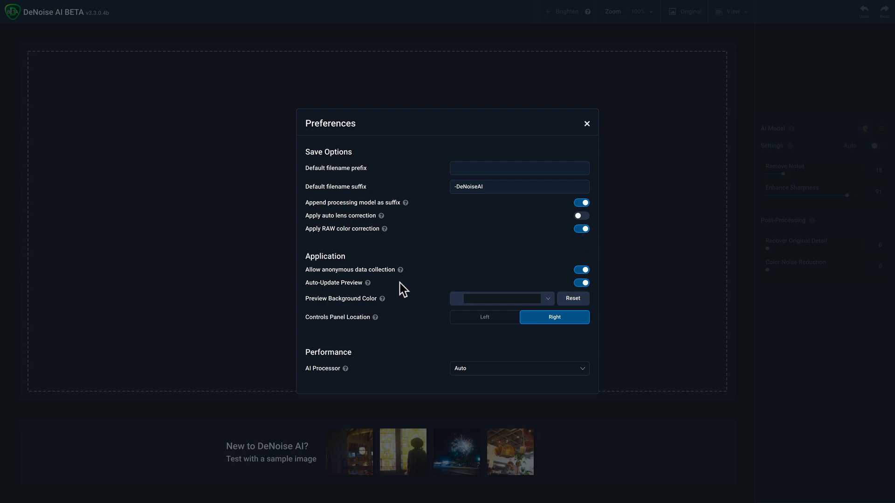
{"action": "mouse_move", "coordinate": [334, 388]}
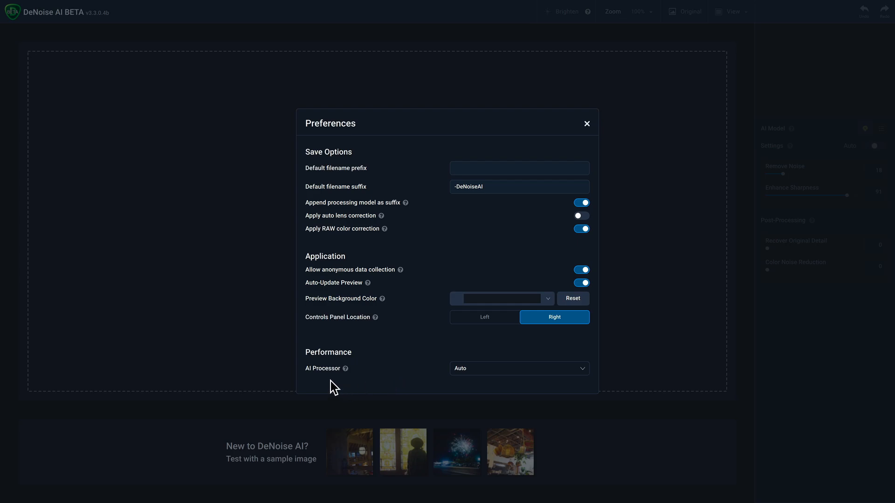
{"action": "left_click", "coordinate": [518, 368]}
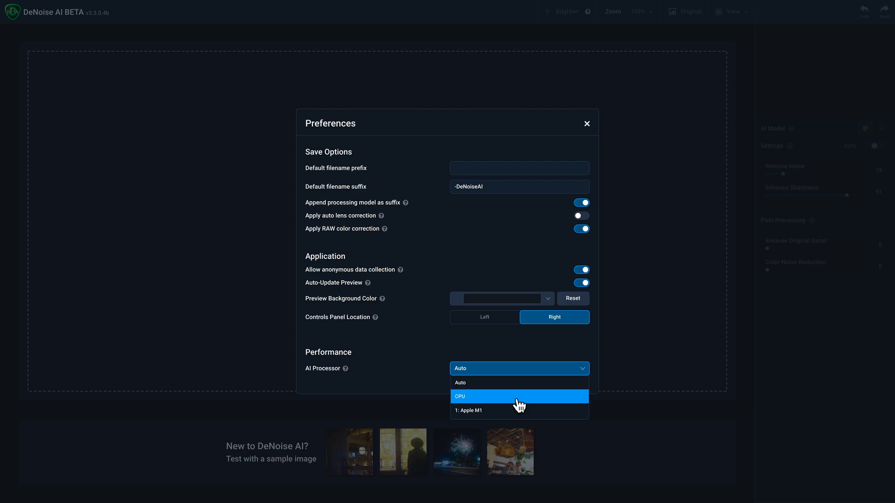
{"action": "mouse_move", "coordinate": [524, 411]}
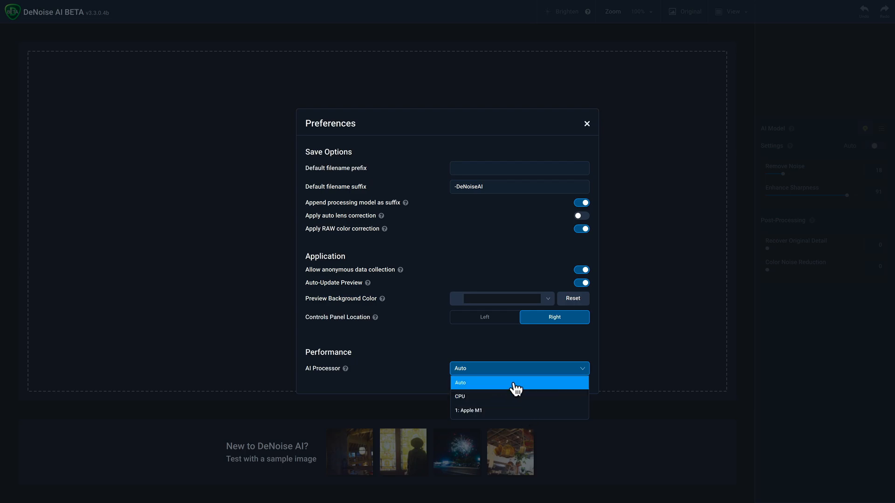
{"action": "left_click", "coordinate": [517, 382]}
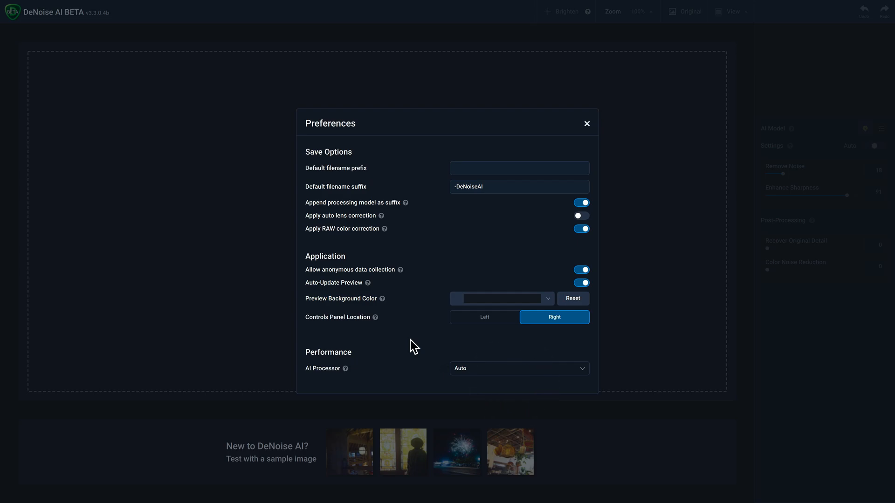
{"action": "mouse_move", "coordinate": [540, 198]}
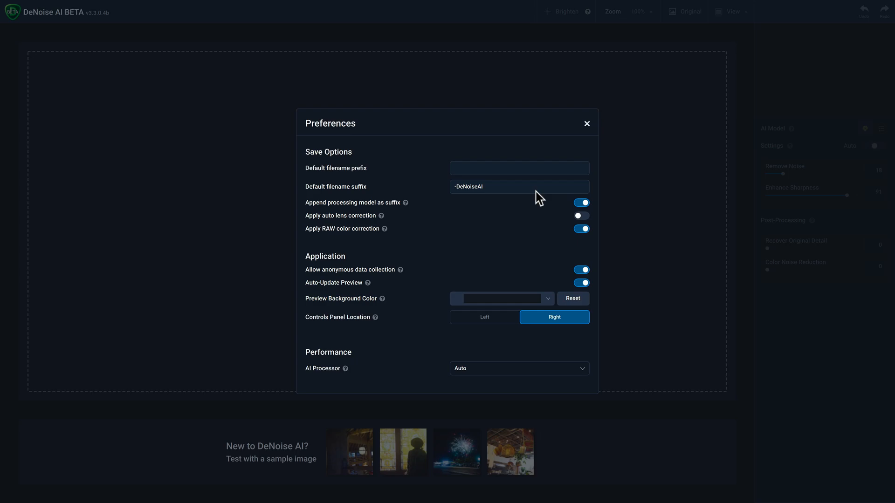
{"action": "left_click", "coordinate": [586, 123]}
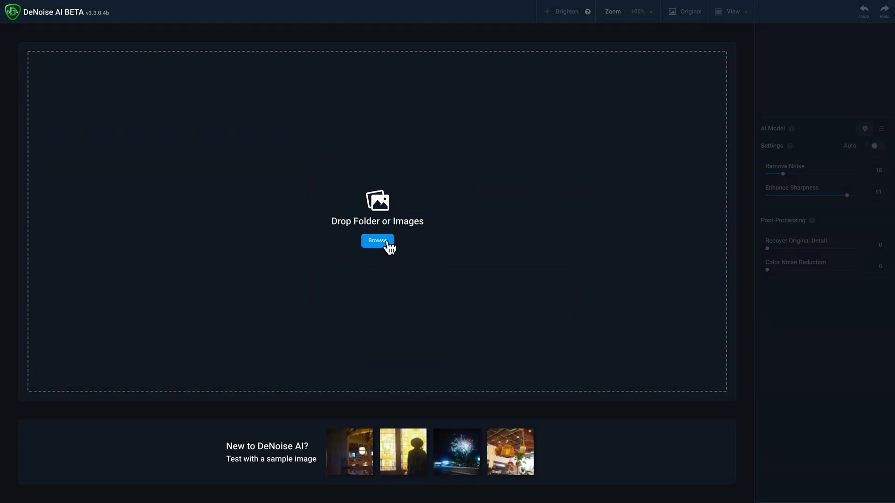
Browse to the Raw File folder and load DSC03755.arw.
{"action": "left_click", "coordinate": [376, 241]}
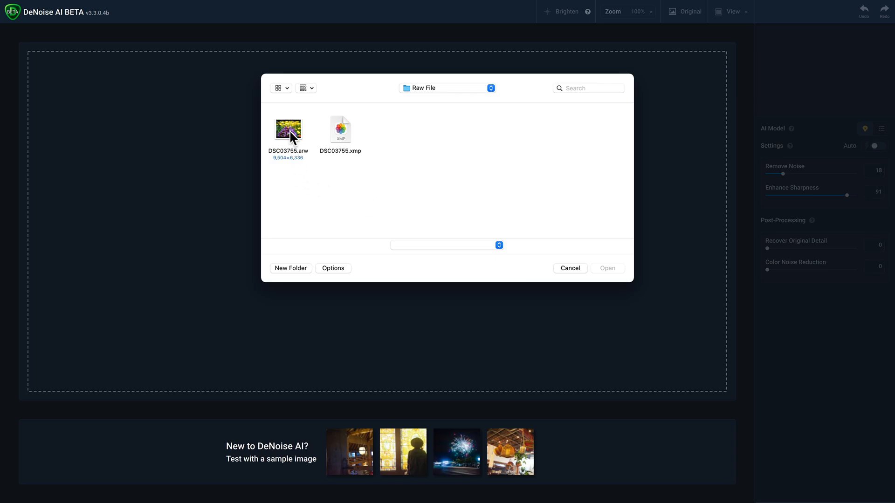
{"action": "left_click", "coordinate": [288, 128]}
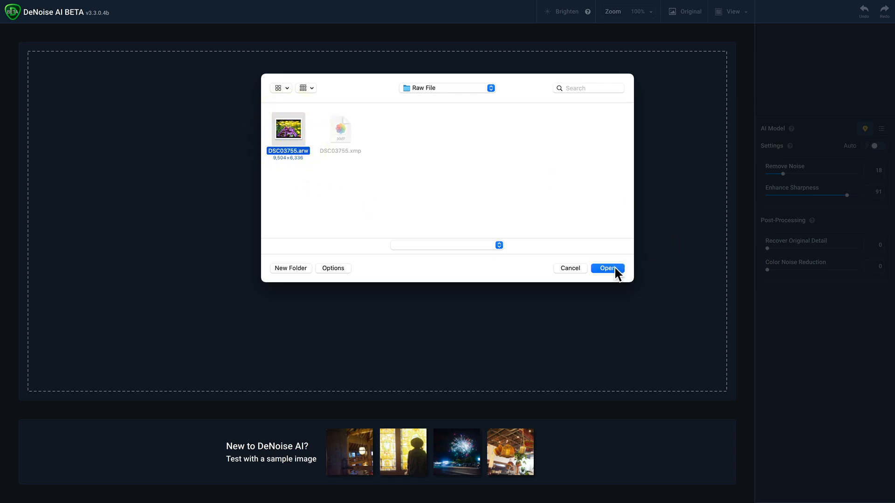
{"action": "left_click", "coordinate": [607, 268]}
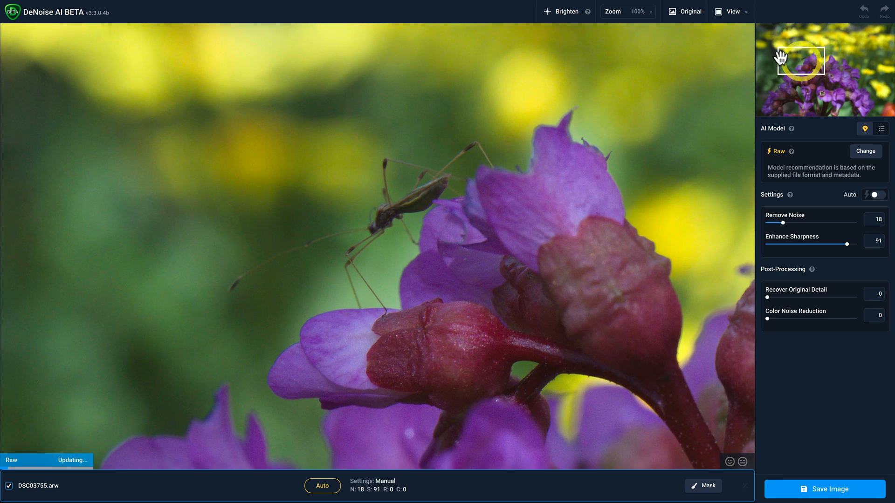
Zoom the preview to 200% and show all AI models with RAW selected.
{"action": "left_click", "coordinate": [626, 11]}
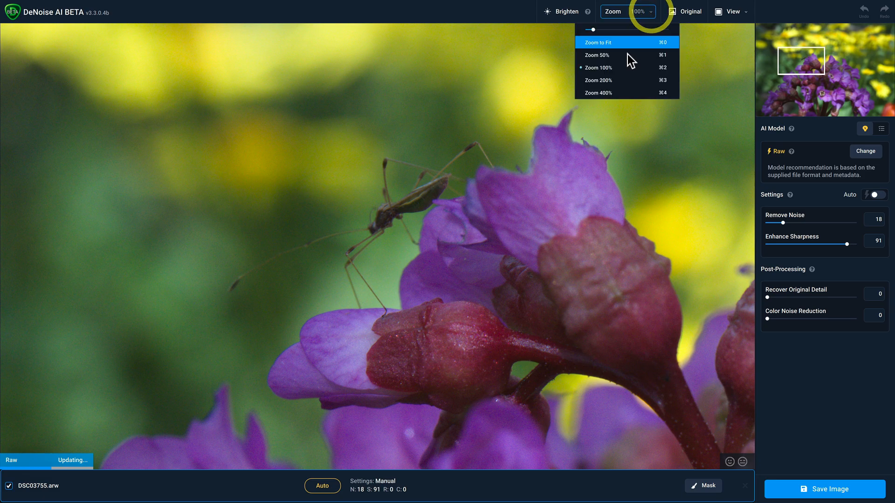
{"action": "left_click", "coordinate": [597, 80]}
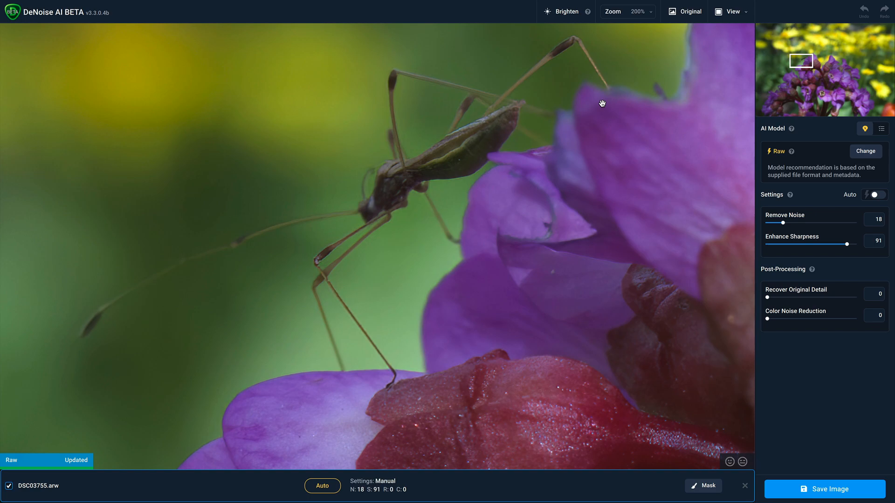
{"action": "mouse_move", "coordinate": [881, 129]}
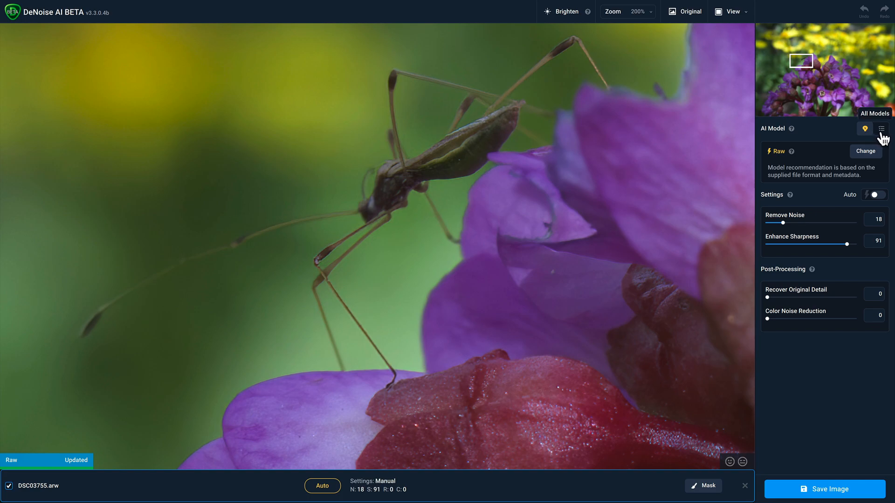
{"action": "left_click", "coordinate": [881, 129]}
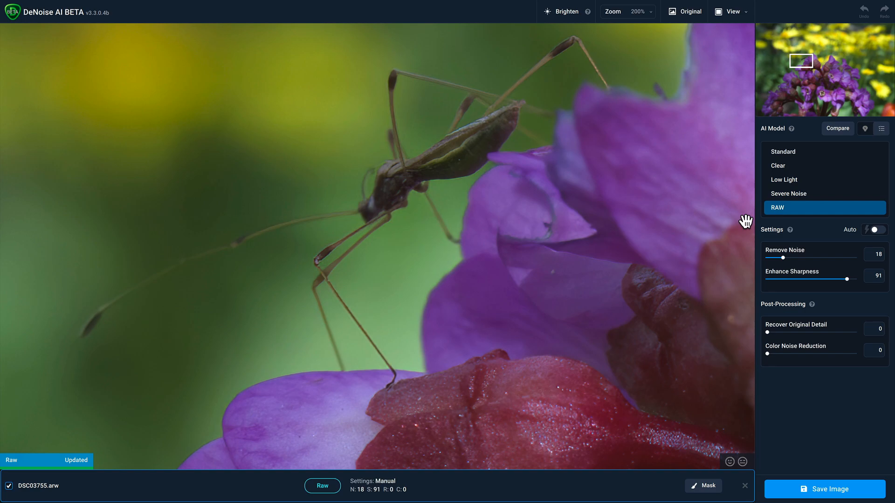
{"action": "mouse_move", "coordinate": [707, 218]}
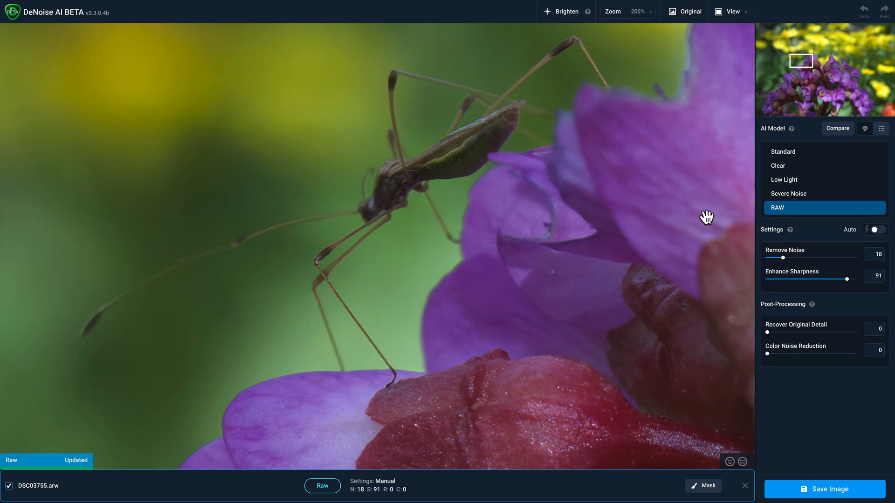
{"action": "mouse_move", "coordinate": [734, 376]}
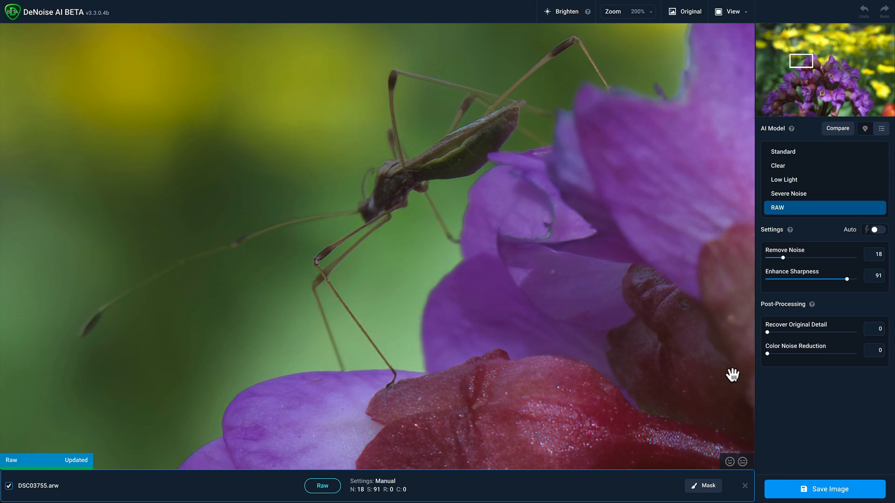
Dismiss the save settings and close the photo, returning to the empty start screen.
{"action": "left_click", "coordinate": [823, 489]}
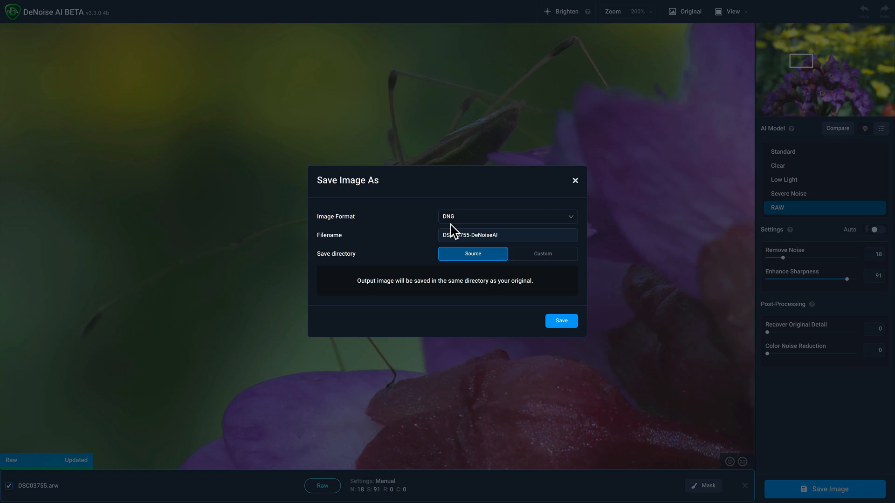
{"action": "mouse_move", "coordinate": [406, 225]}
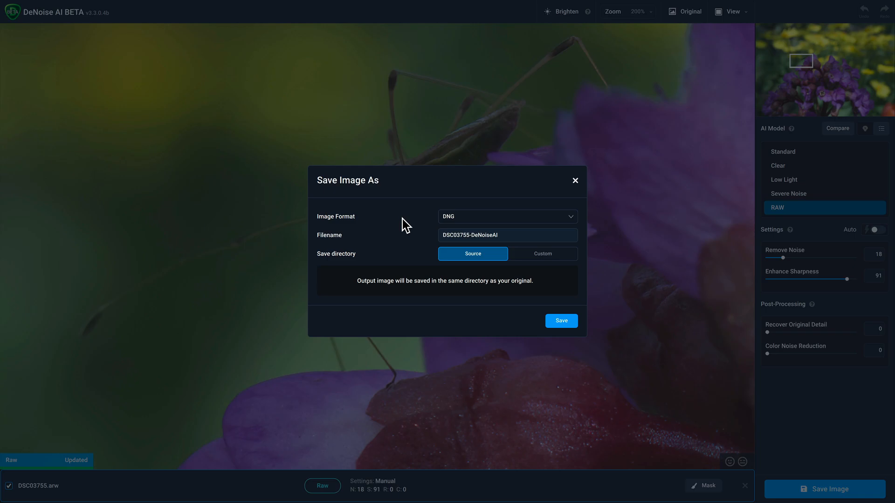
{"action": "mouse_move", "coordinate": [573, 187]}
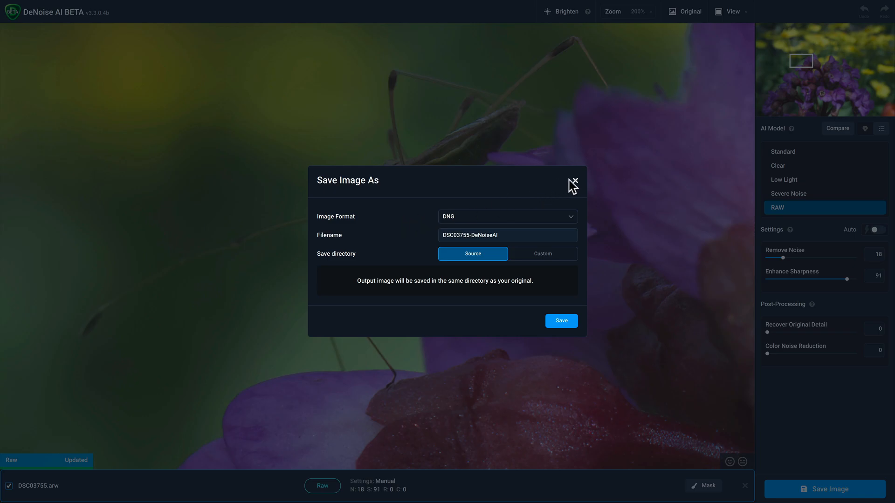
{"action": "left_click", "coordinate": [573, 182]}
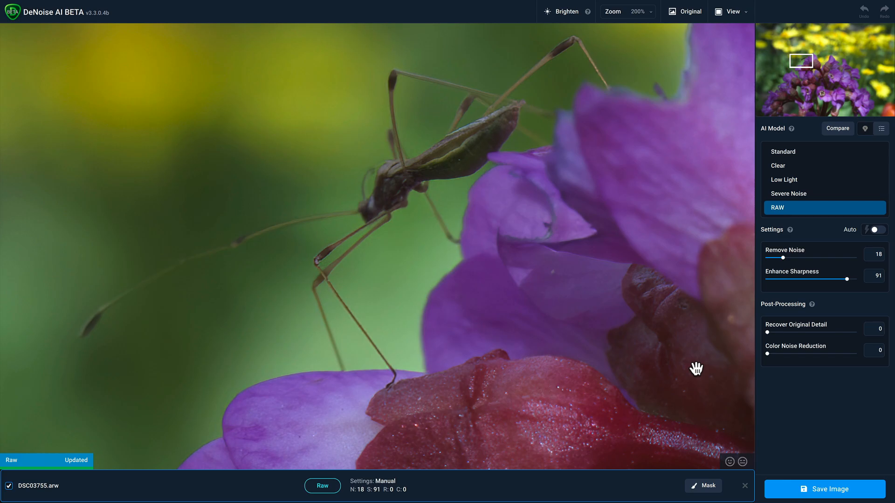
{"action": "left_click", "coordinate": [743, 485]}
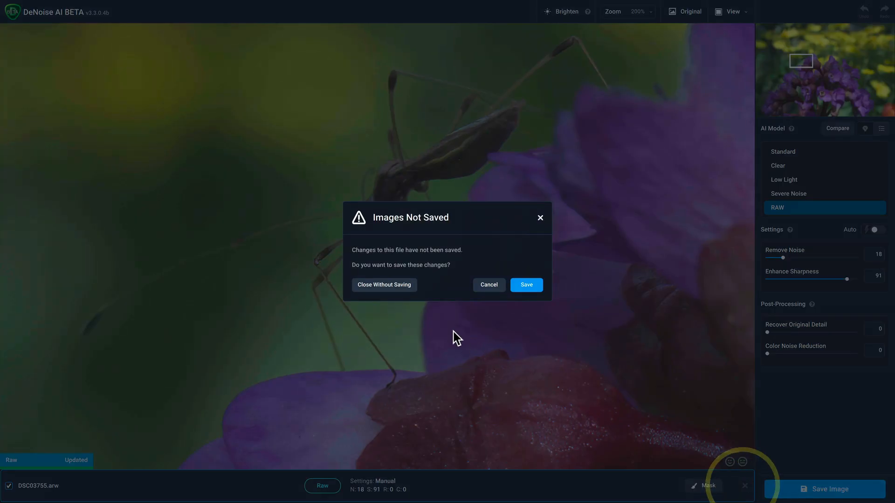
{"action": "left_click", "coordinate": [383, 285]}
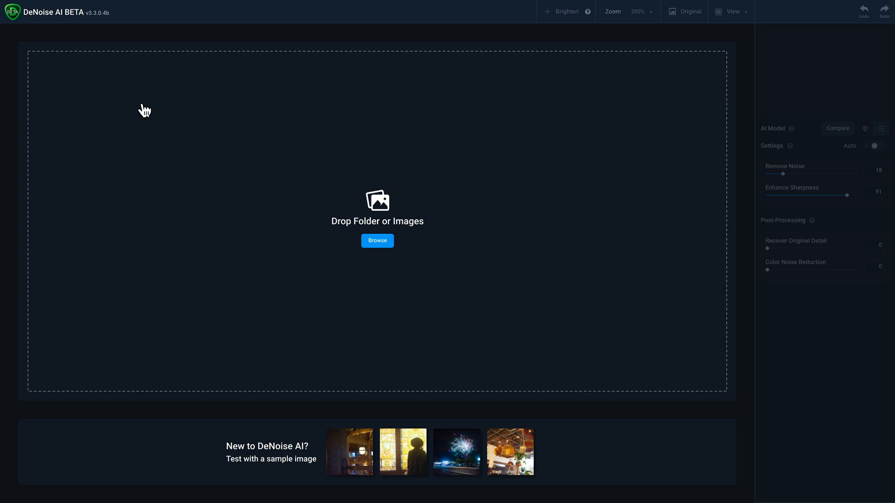
Switch off 'Apply RAW color correction' in Preferences.
{"action": "left_click", "coordinate": [61, 5]}
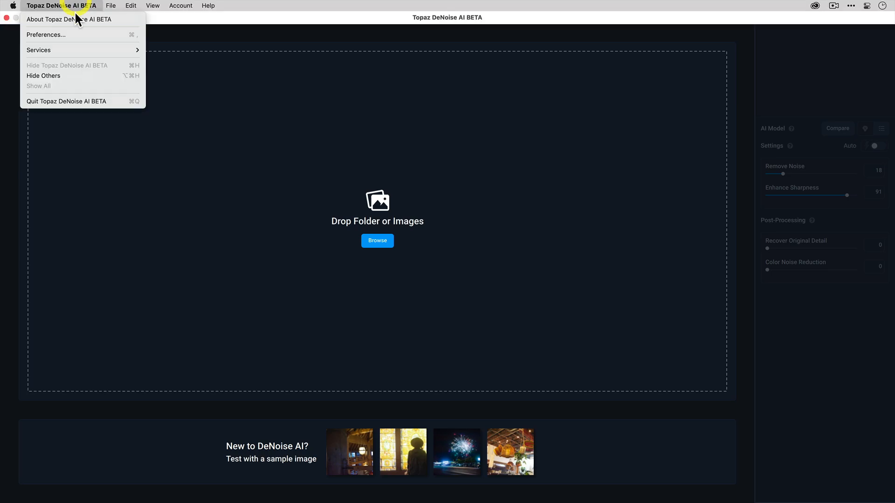
{"action": "left_click", "coordinate": [45, 34]}
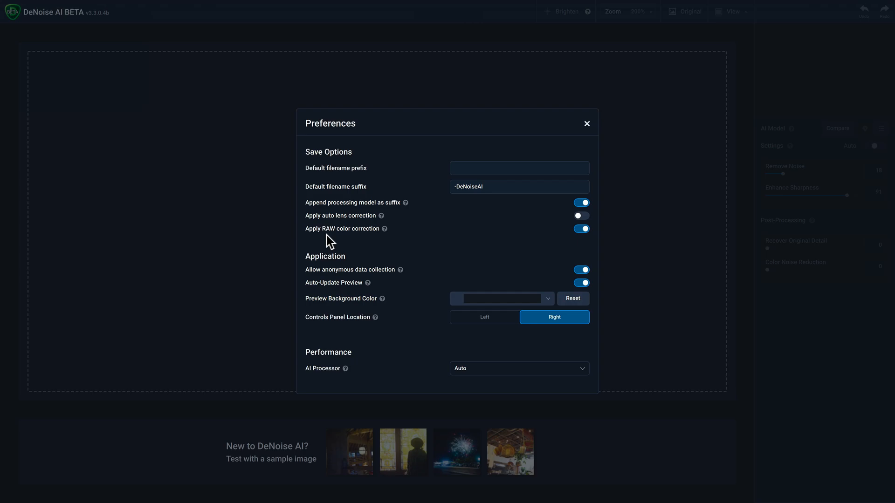
{"action": "mouse_move", "coordinate": [586, 240]}
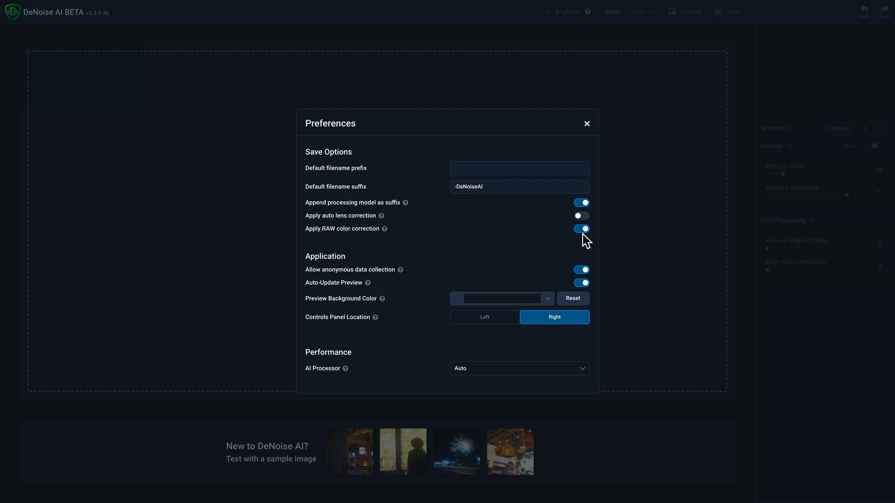
{"action": "left_click", "coordinate": [581, 228]}
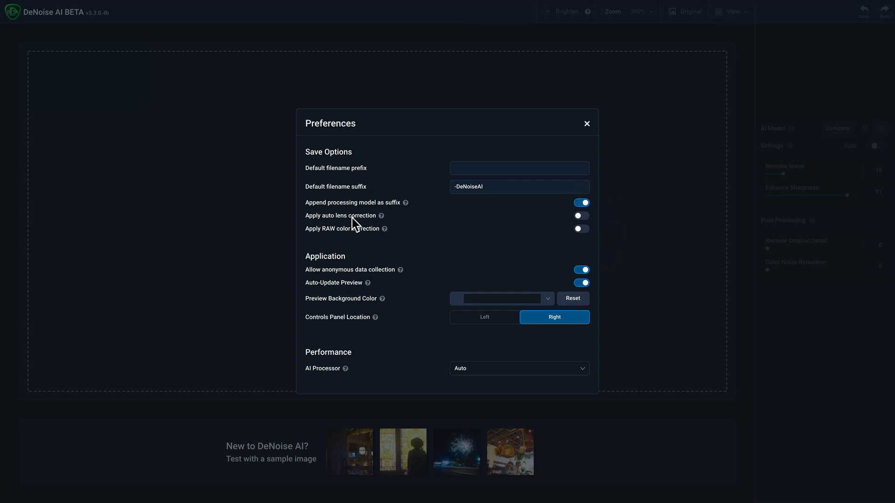
{"action": "mouse_move", "coordinate": [522, 242]}
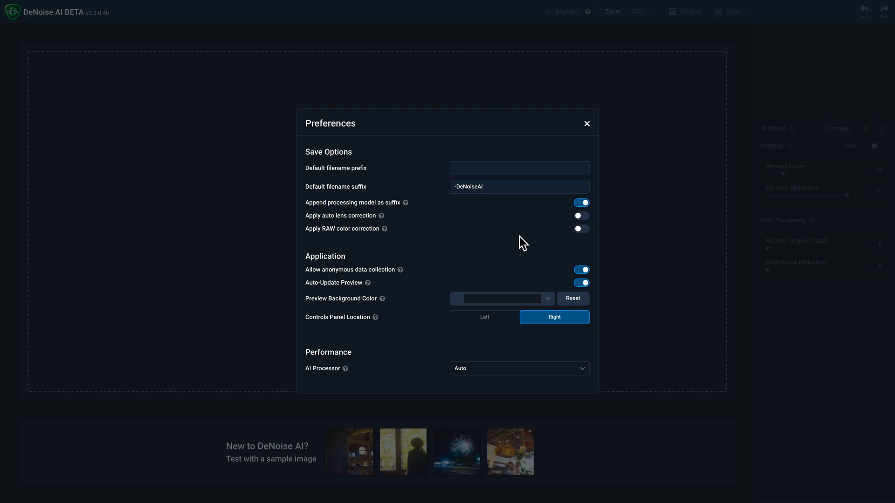
{"action": "left_click", "coordinate": [586, 123]}
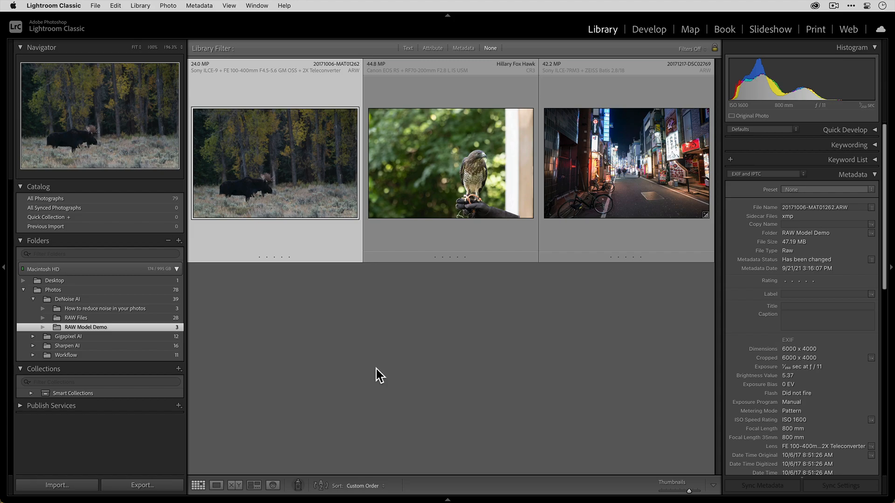
Deselect in the Library grid, then select the moose photo.
{"action": "left_click", "coordinate": [453, 318]}
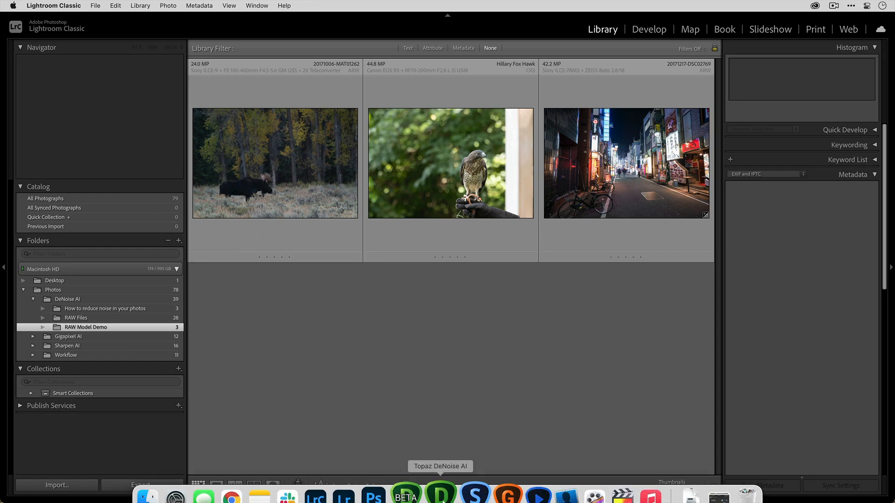
{"action": "mouse_move", "coordinate": [389, 333]}
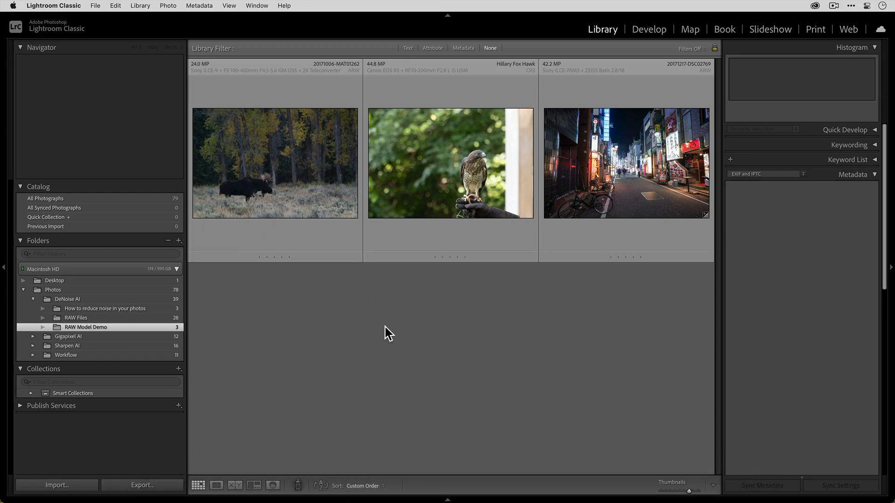
{"action": "mouse_move", "coordinate": [365, 293]}
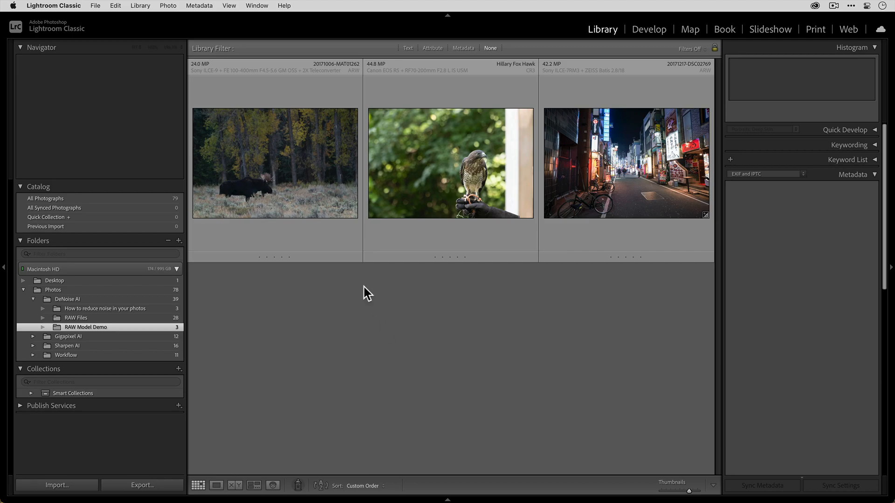
{"action": "left_click", "coordinate": [274, 163]}
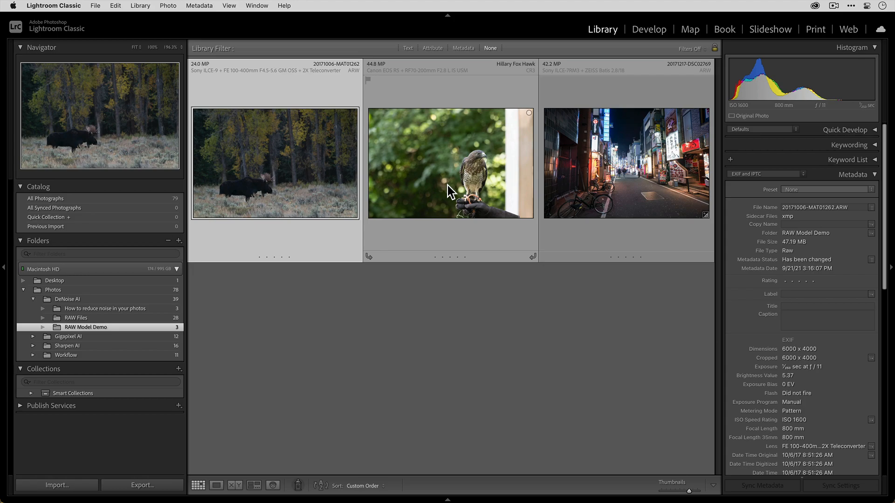
{"action": "mouse_move", "coordinate": [443, 192]}
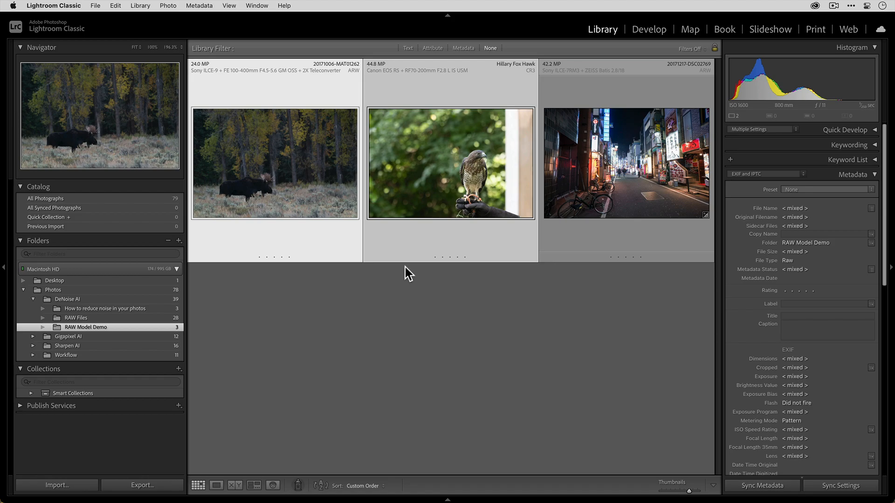
{"action": "mouse_move", "coordinate": [430, 197]}
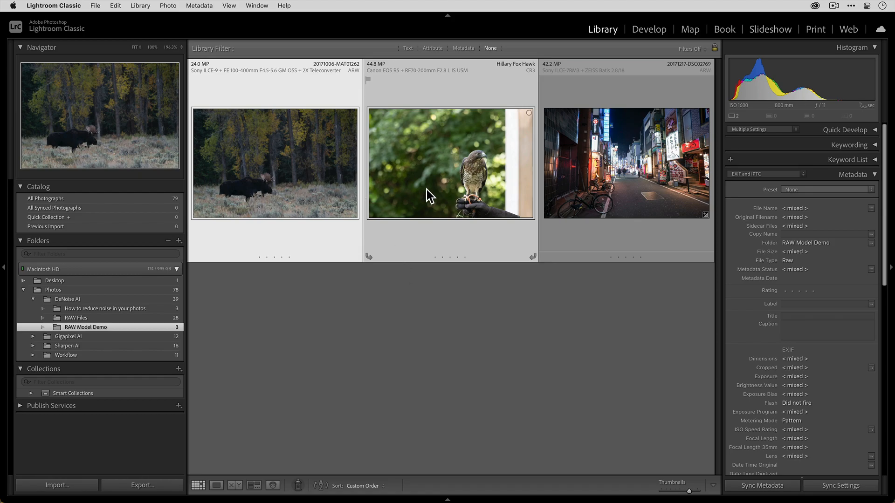
{"action": "mouse_move", "coordinate": [451, 178]}
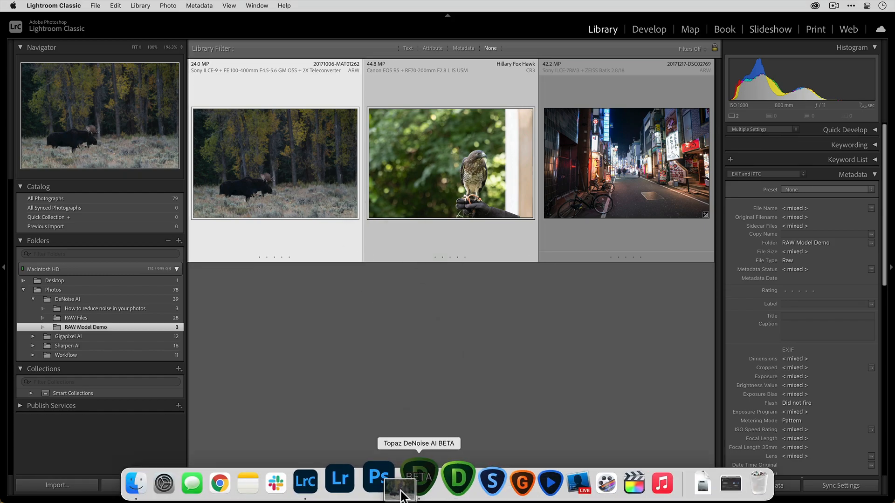
Switch to DeNoise AI and show the model list for the loaded moose and hawk.
{"action": "left_click", "coordinate": [418, 479]}
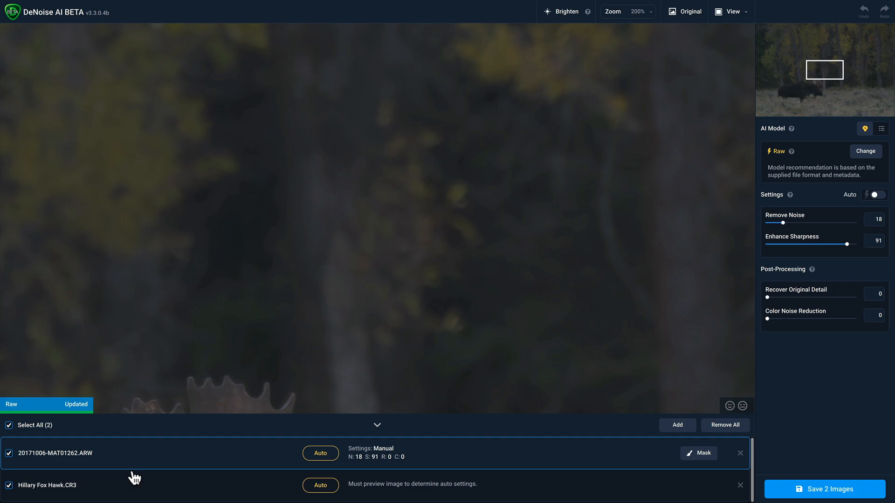
{"action": "mouse_move", "coordinate": [153, 476]}
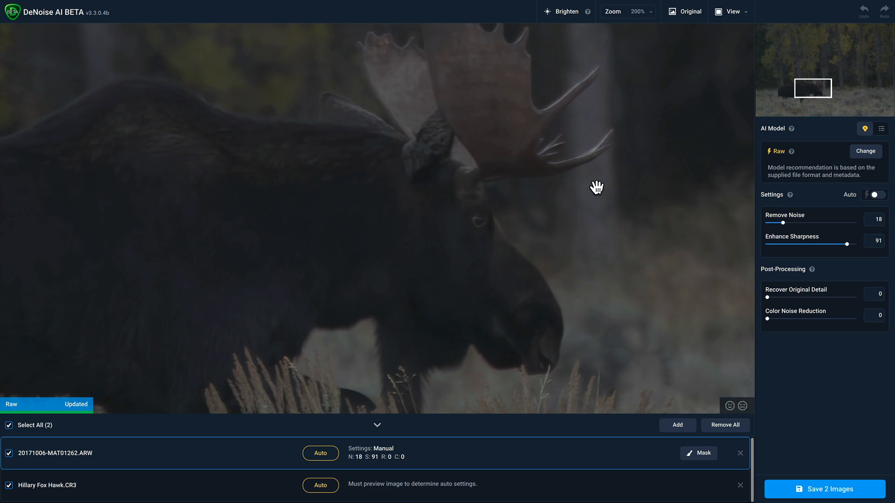
{"action": "mouse_move", "coordinate": [177, 484]}
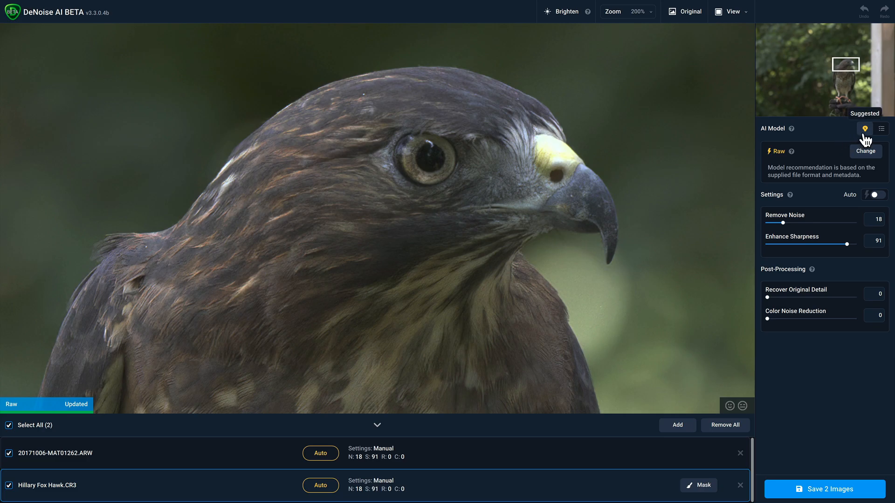
{"action": "mouse_move", "coordinate": [715, 146]}
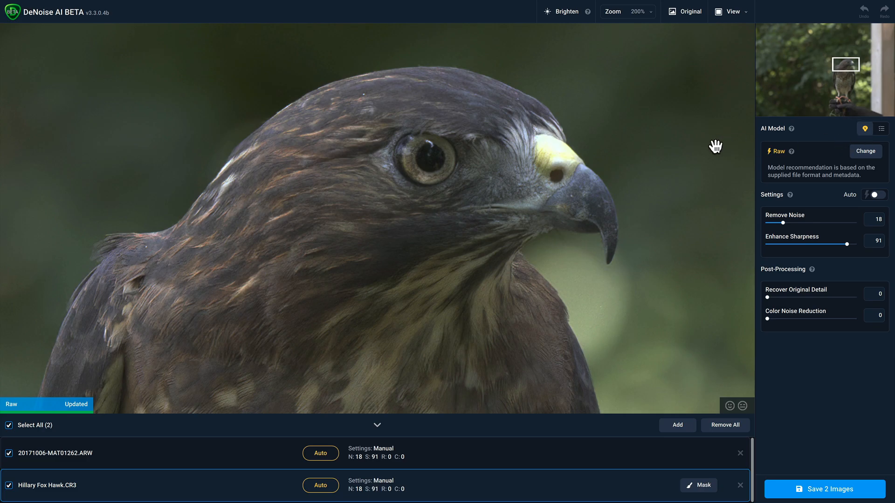
{"action": "mouse_move", "coordinate": [681, 158]}
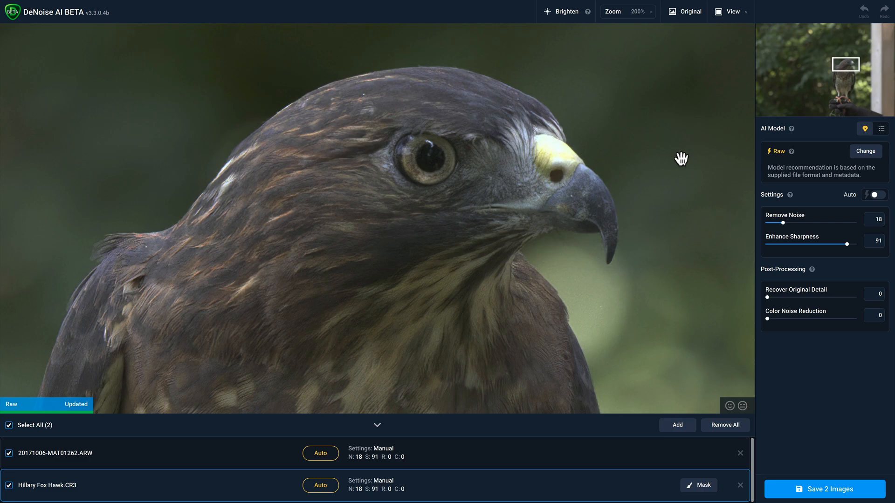
{"action": "mouse_move", "coordinate": [665, 152]}
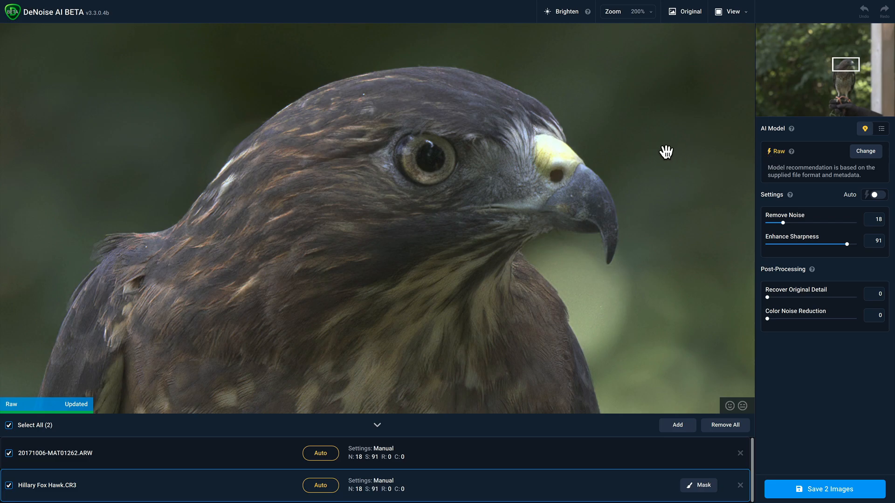
{"action": "left_click", "coordinate": [881, 128]}
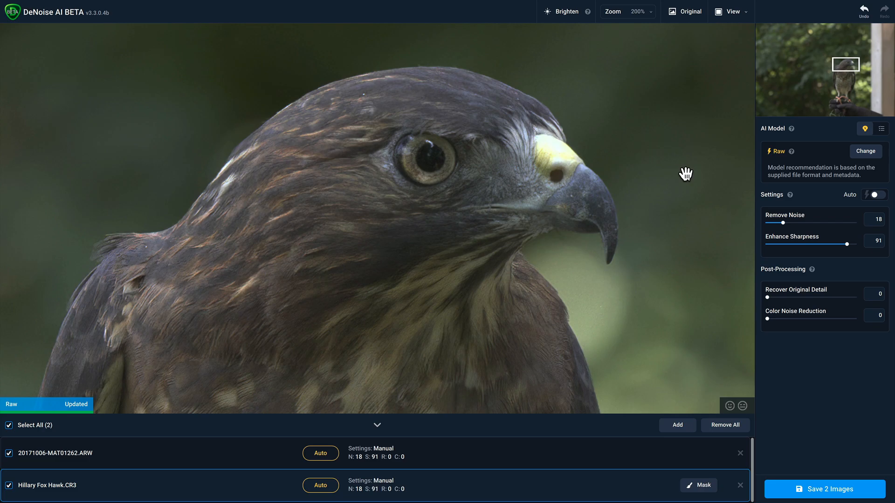
{"action": "mouse_move", "coordinate": [684, 189]}
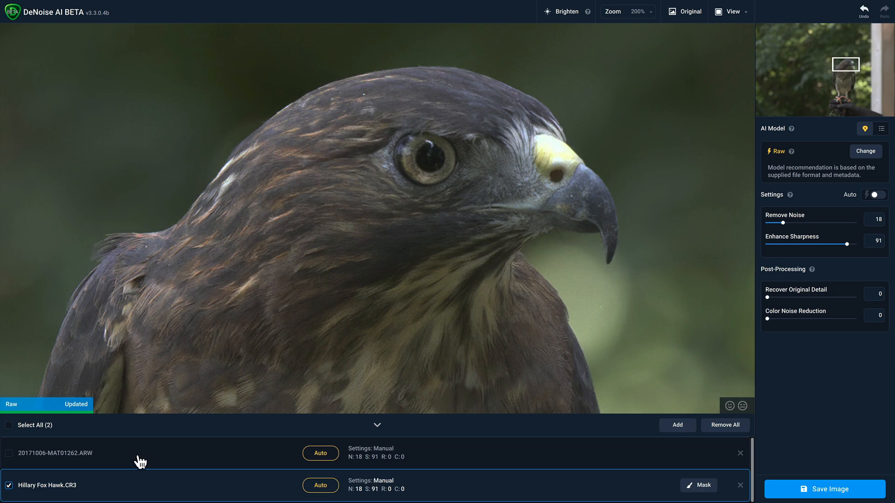
{"action": "mouse_move", "coordinate": [10, 457]}
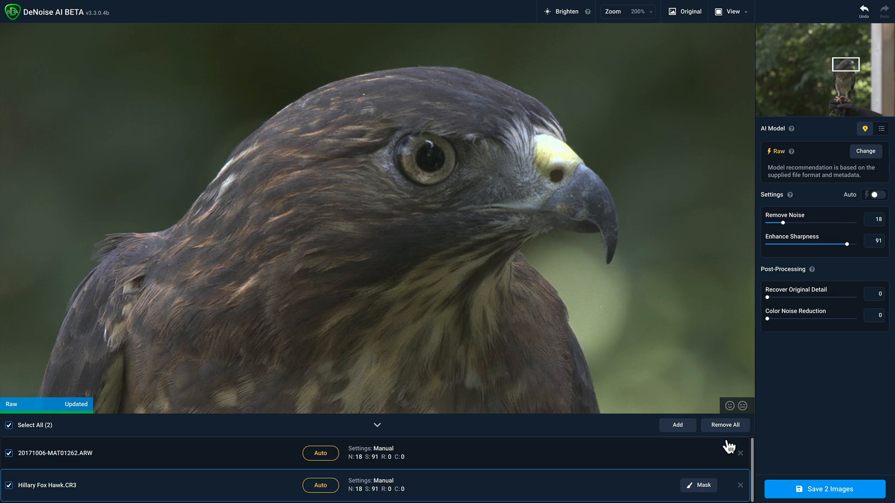
{"action": "mouse_move", "coordinate": [835, 477]}
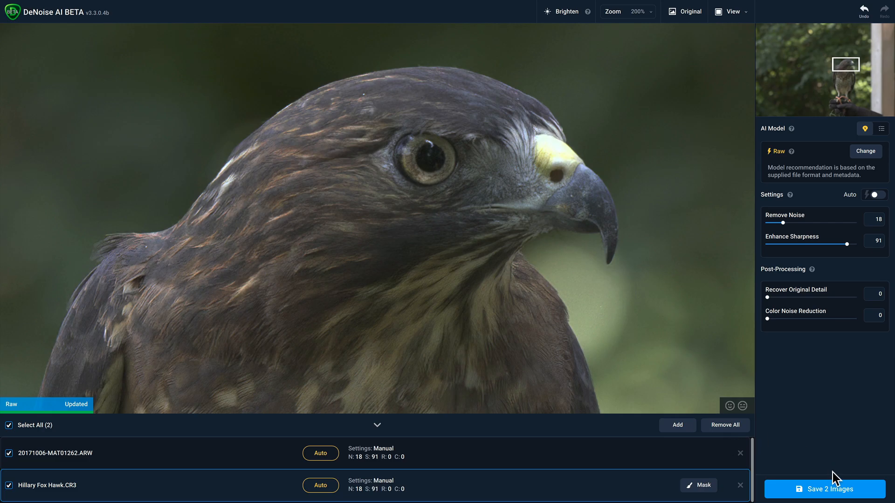
Batch-save both images as DNG into the Source folder with Auto filenames.
{"action": "left_click", "coordinate": [823, 489]}
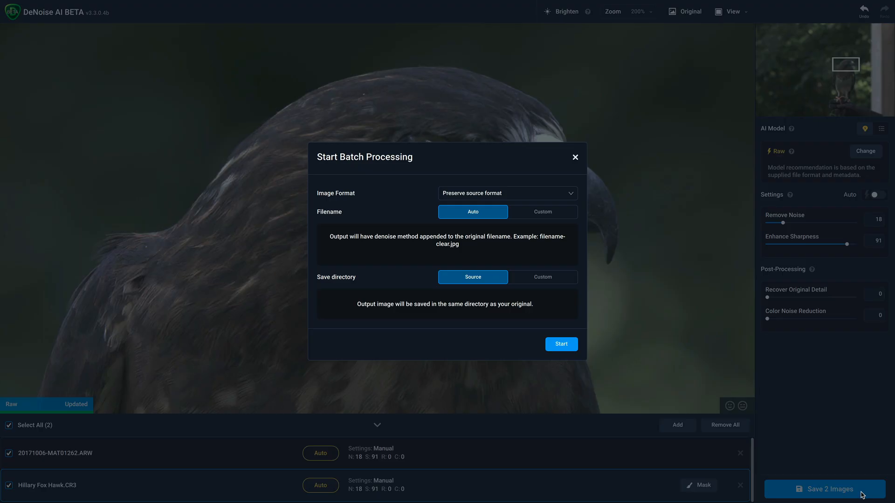
{"action": "left_click", "coordinate": [507, 193]}
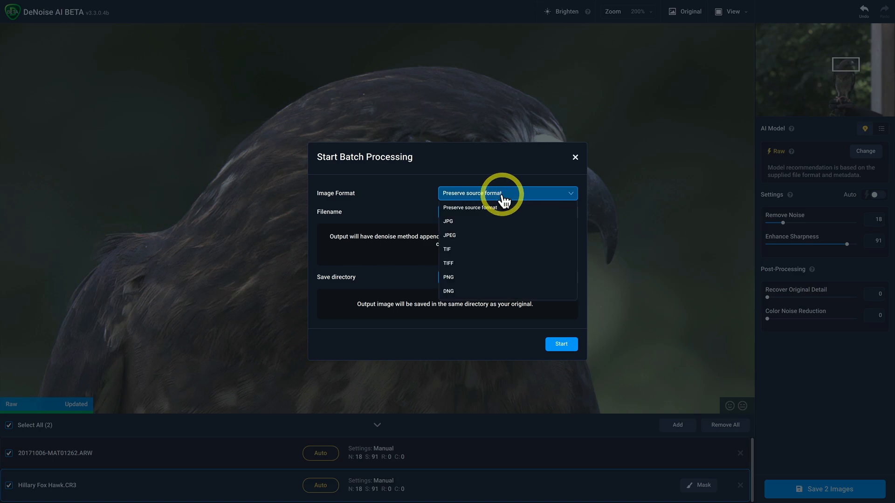
{"action": "left_click", "coordinate": [448, 291]}
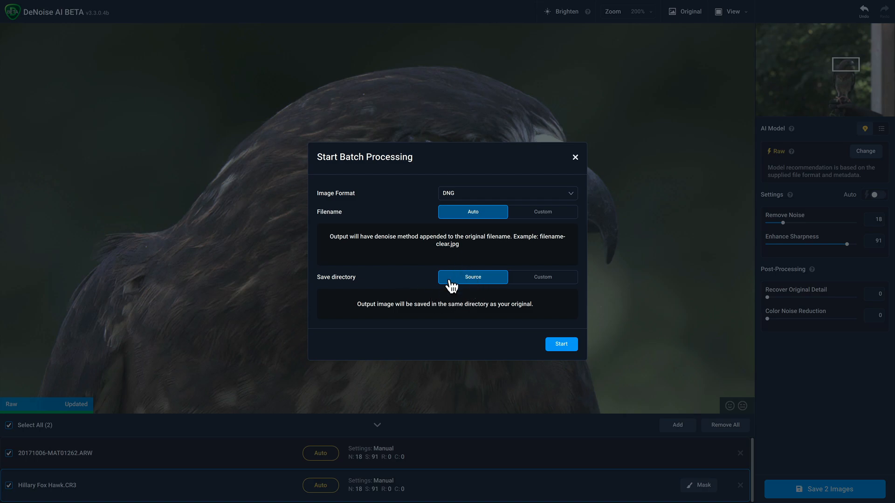
{"action": "mouse_move", "coordinate": [408, 281]}
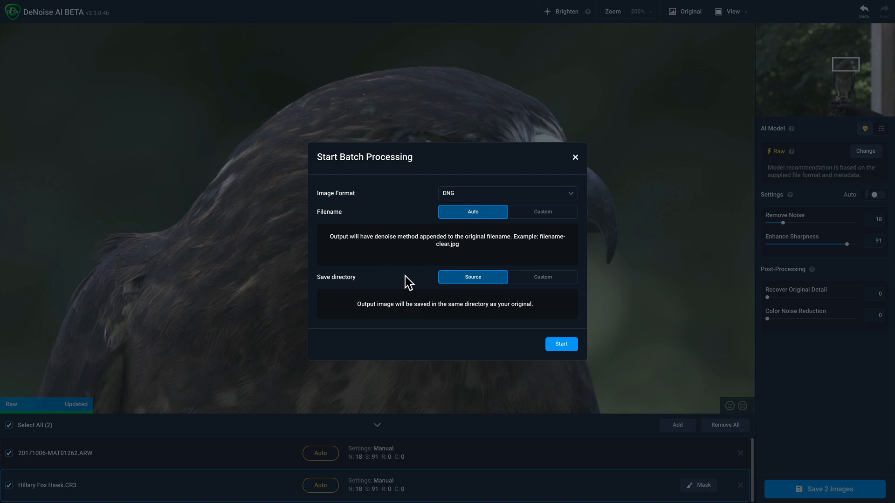
{"action": "mouse_move", "coordinate": [522, 350]}
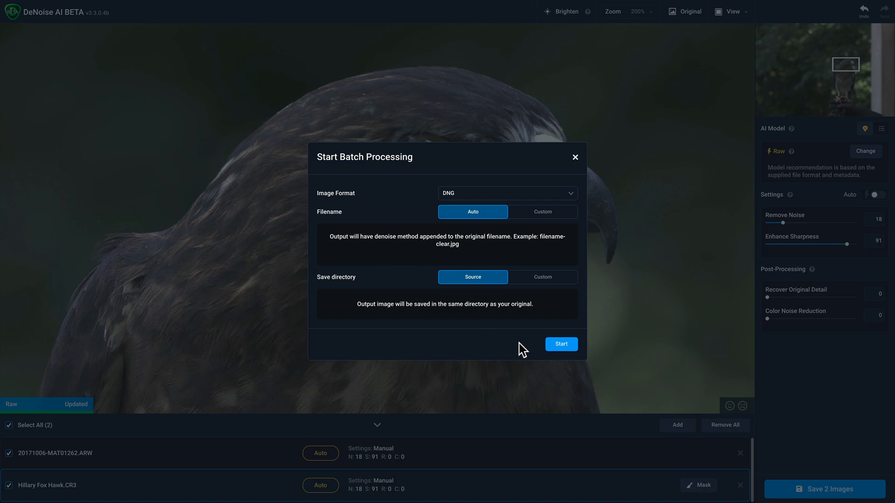
{"action": "left_click", "coordinate": [560, 343]}
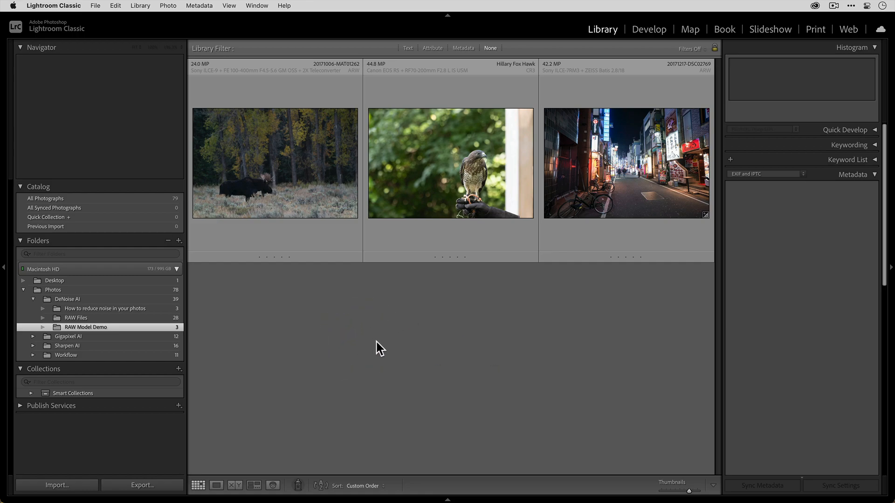
{"action": "mouse_move", "coordinate": [408, 360]}
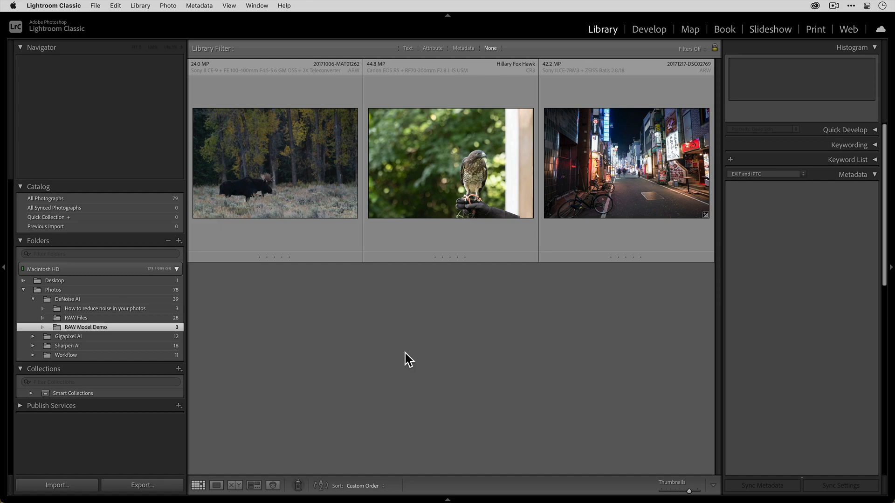
{"action": "mouse_move", "coordinate": [400, 357]}
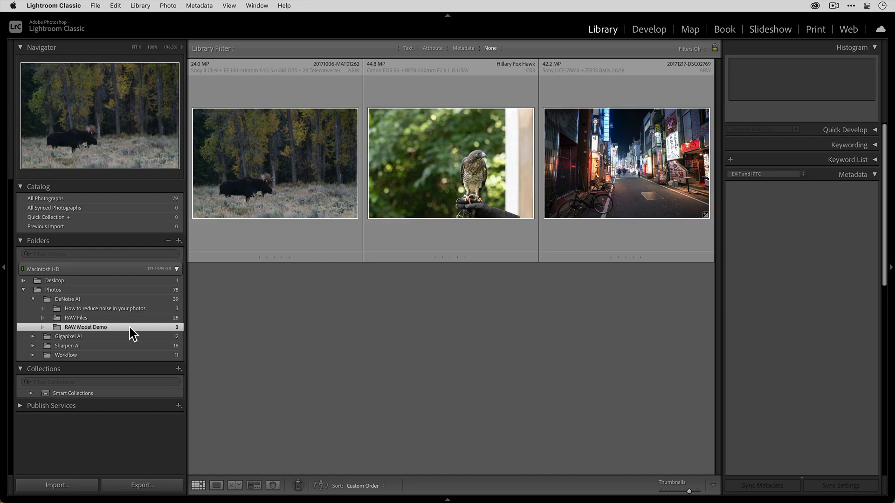
Synchronize the RAW Model Demo folder, importing the two new DNG photos.
{"action": "right_click", "coordinate": [86, 327]}
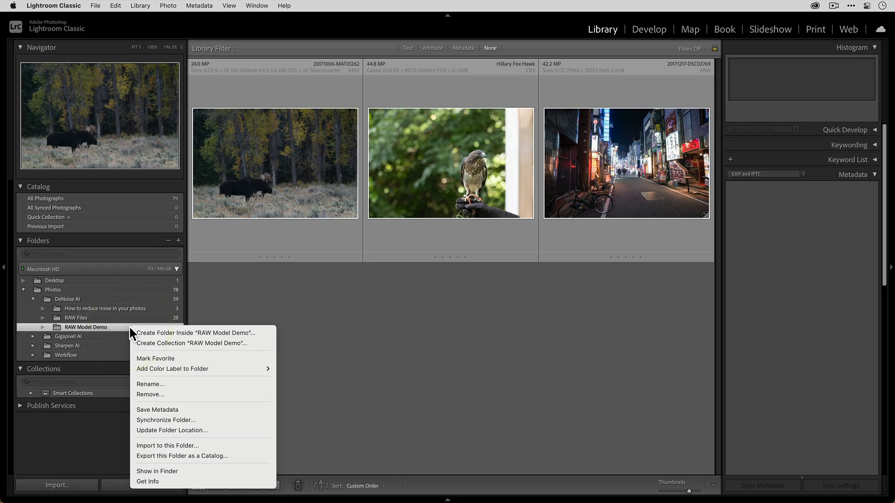
{"action": "mouse_move", "coordinate": [228, 421]}
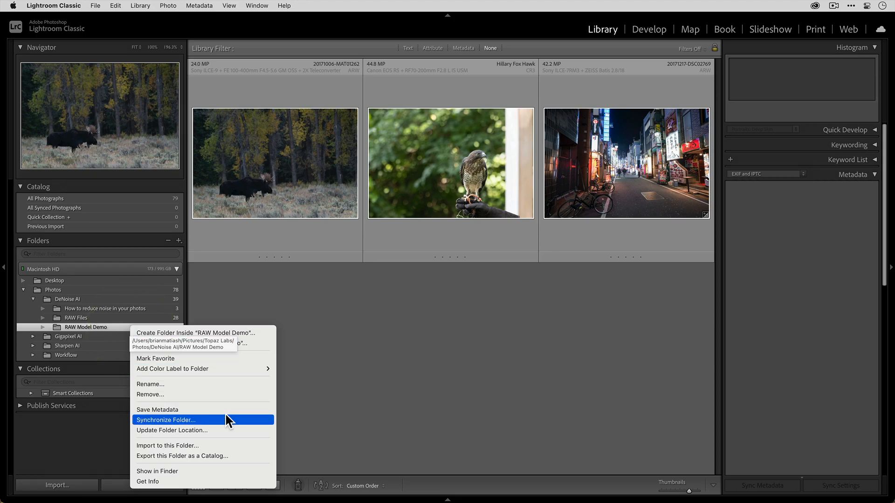
{"action": "left_click", "coordinate": [166, 421]}
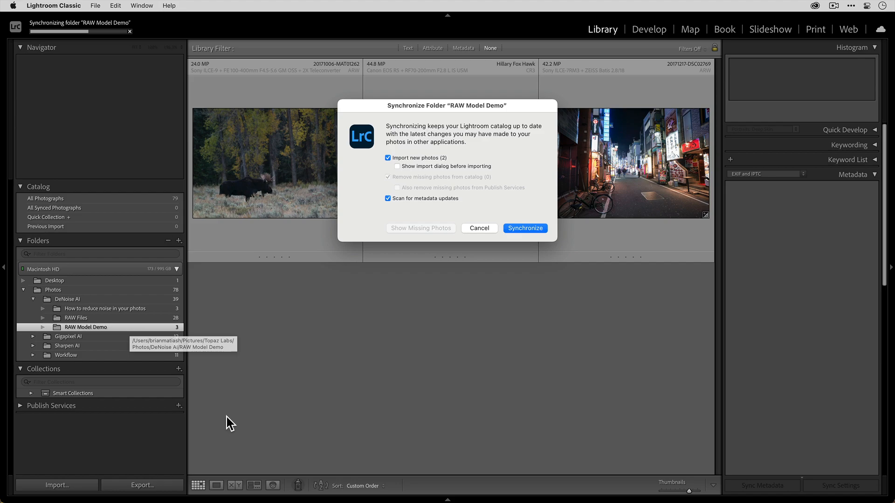
{"action": "mouse_move", "coordinate": [445, 169]}
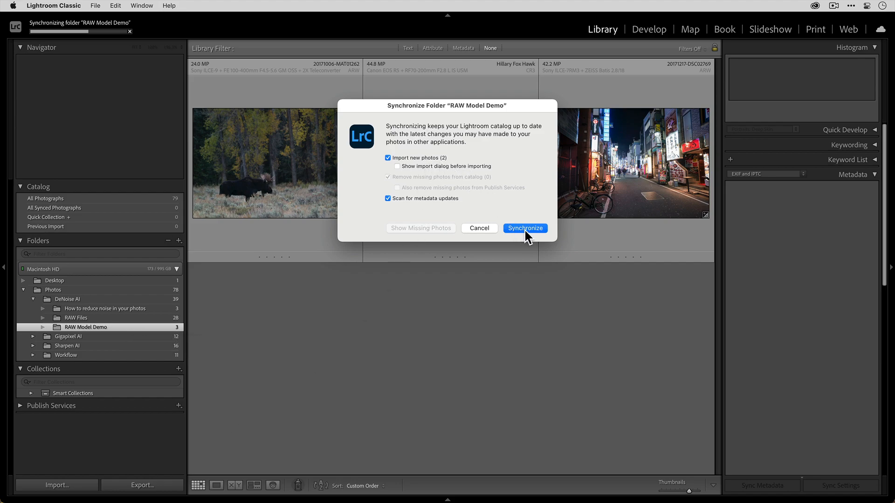
{"action": "left_click", "coordinate": [524, 227]}
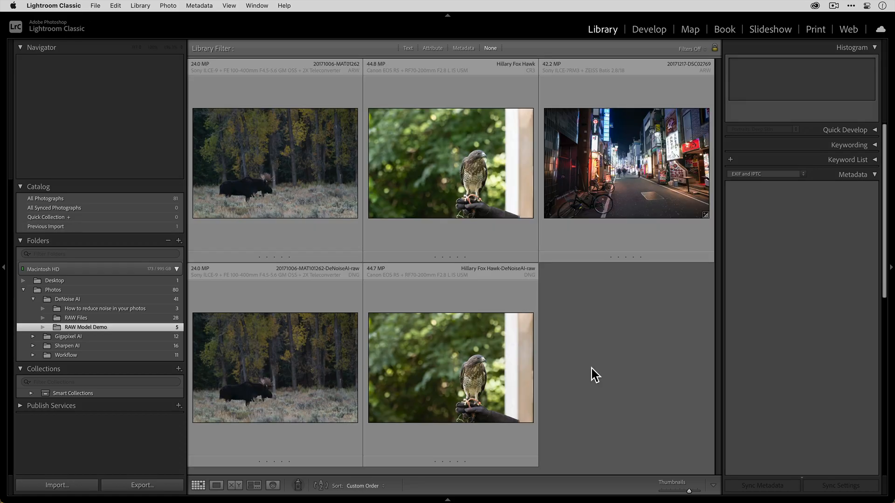
Select the moose DNG and its original raw for comparison.
{"action": "left_click", "coordinate": [274, 163]}
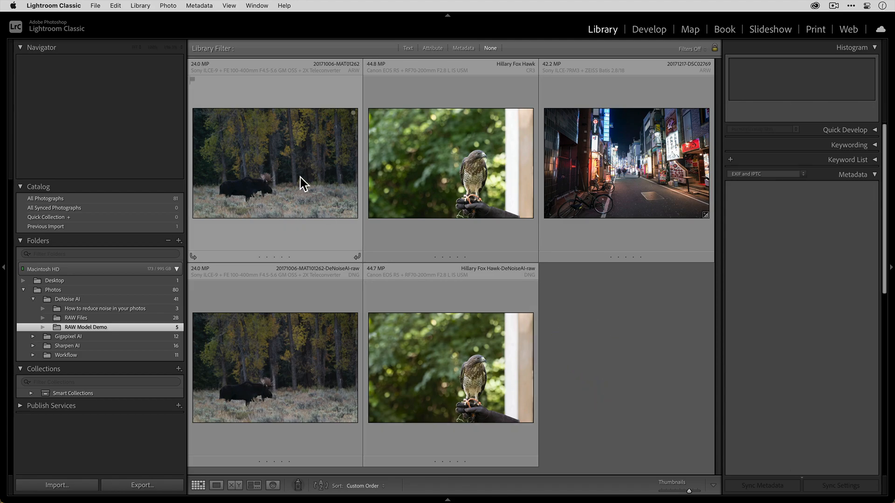
{"action": "left_click", "coordinate": [274, 367]}
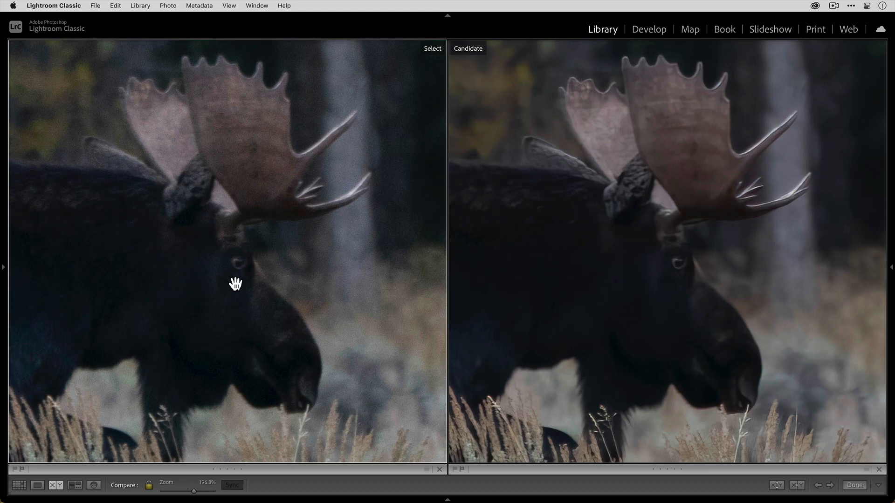
{"action": "mouse_move", "coordinate": [644, 28]}
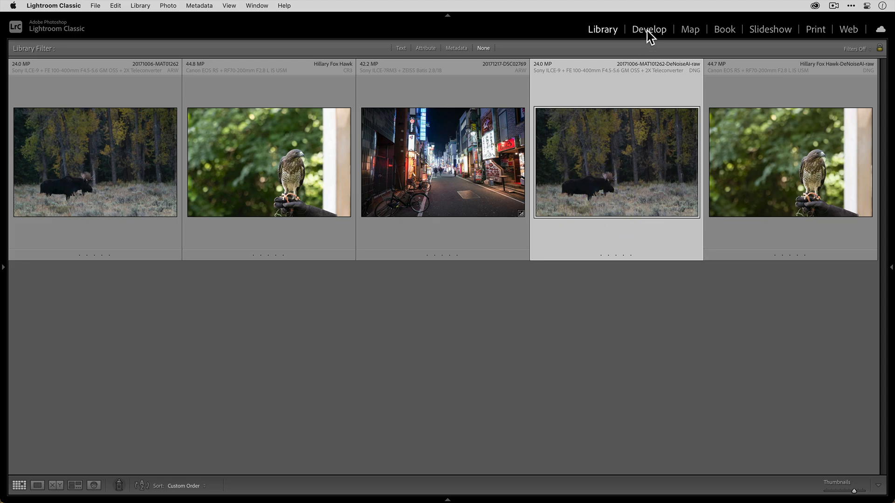
{"action": "left_click", "coordinate": [649, 29]}
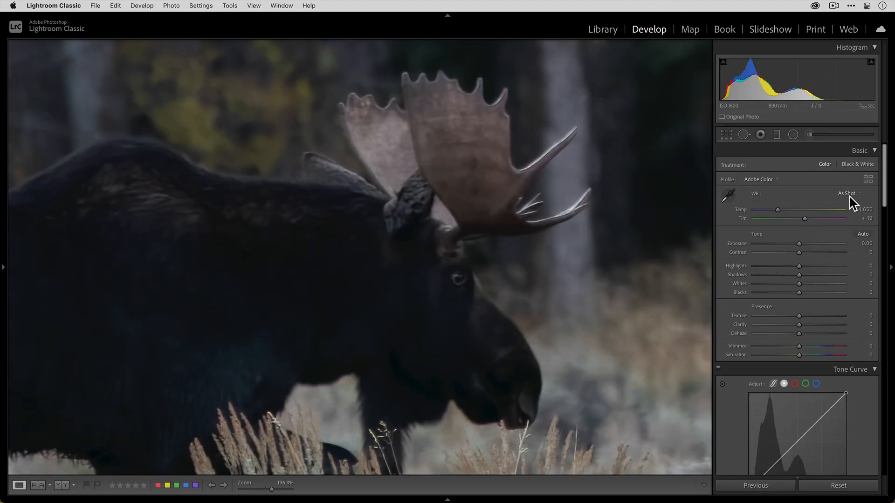
{"action": "left_click", "coordinate": [846, 194]}
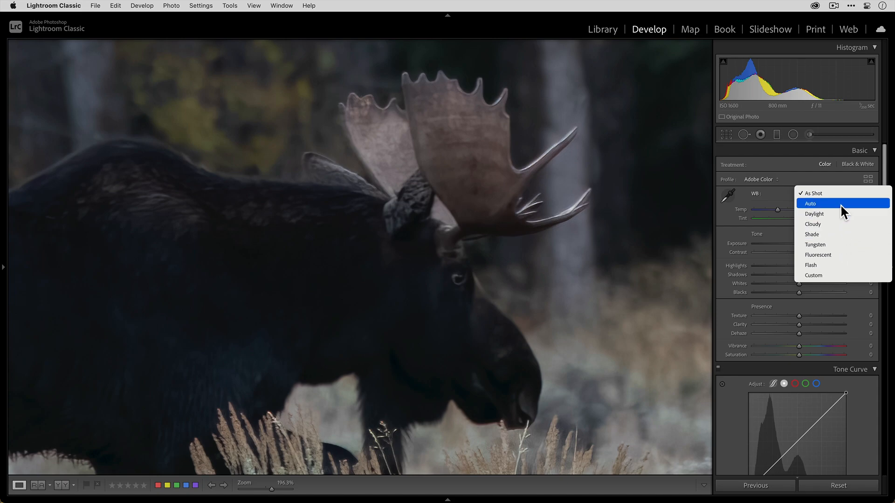
{"action": "left_click", "coordinate": [812, 193]}
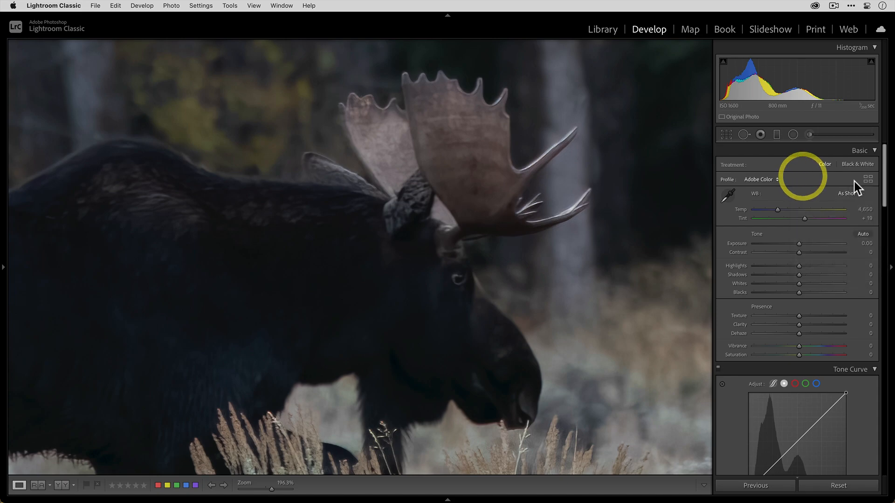
{"action": "left_click", "coordinate": [868, 180]}
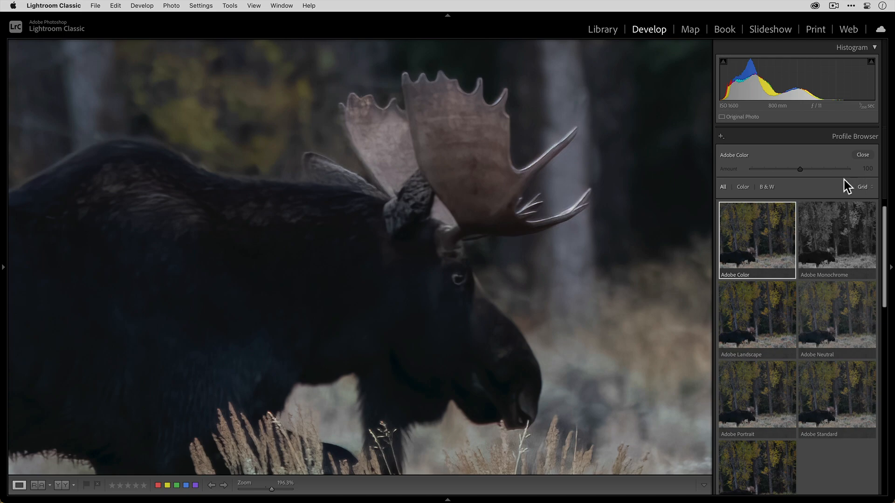
{"action": "mouse_move", "coordinate": [845, 191]}
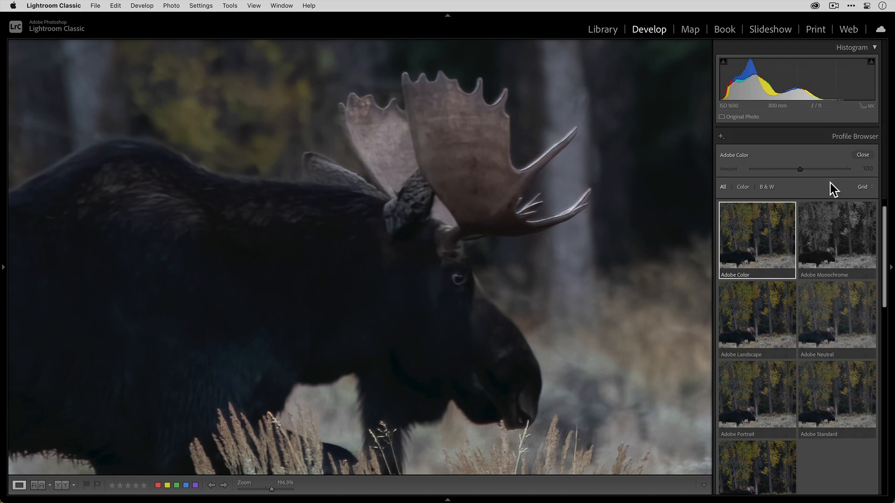
{"action": "scroll", "scroll_direction": "down", "scroll_amount": 3}
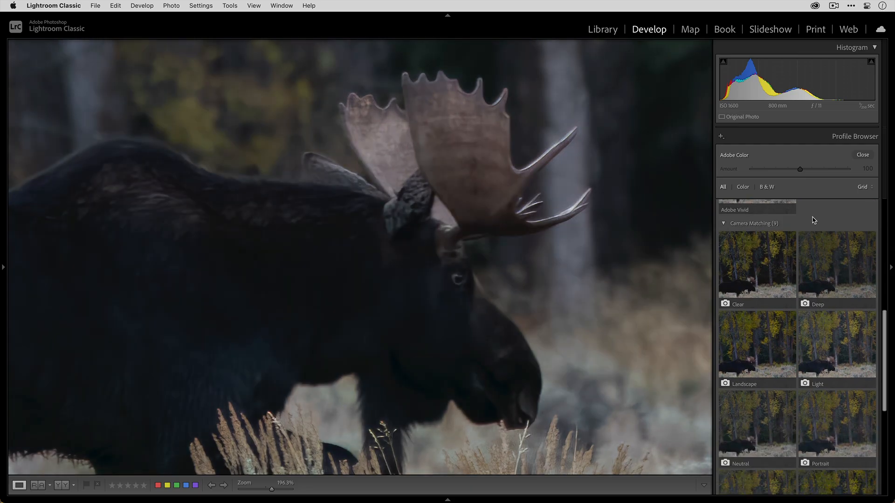
{"action": "left_click", "coordinate": [602, 29]}
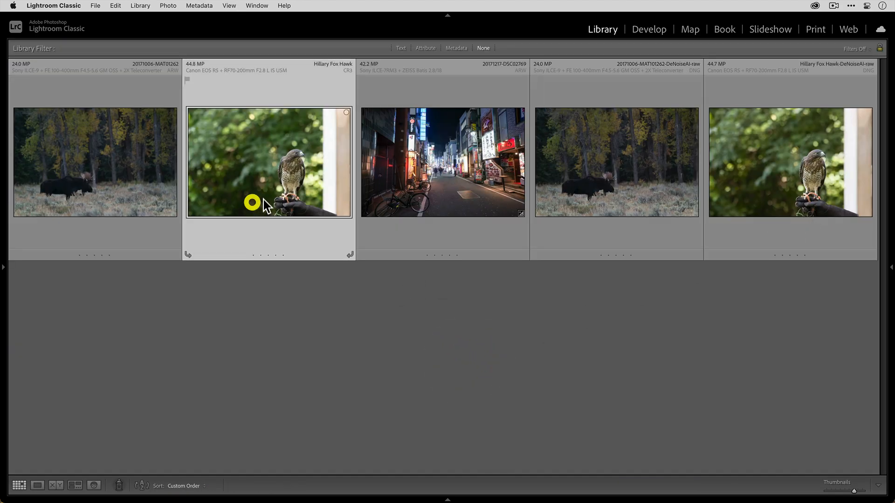
Select the original hawk photo for comparison, then return to the moose photo.
{"action": "left_click", "coordinate": [55, 485]}
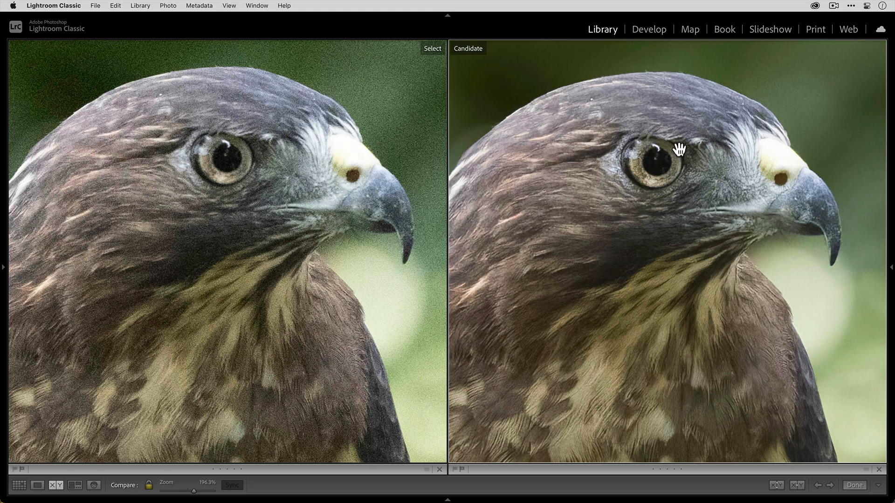
{"action": "mouse_move", "coordinate": [636, 194]}
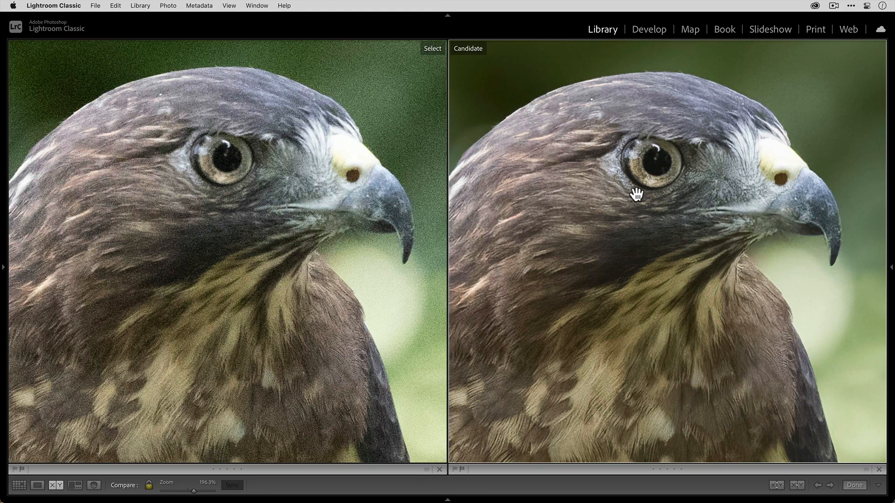
{"action": "mouse_move", "coordinate": [630, 205]}
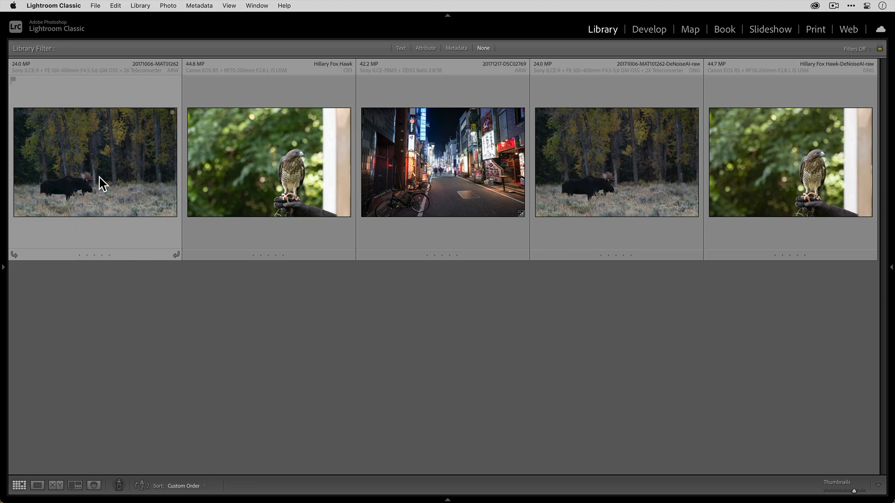
{"action": "left_click", "coordinate": [100, 180]}
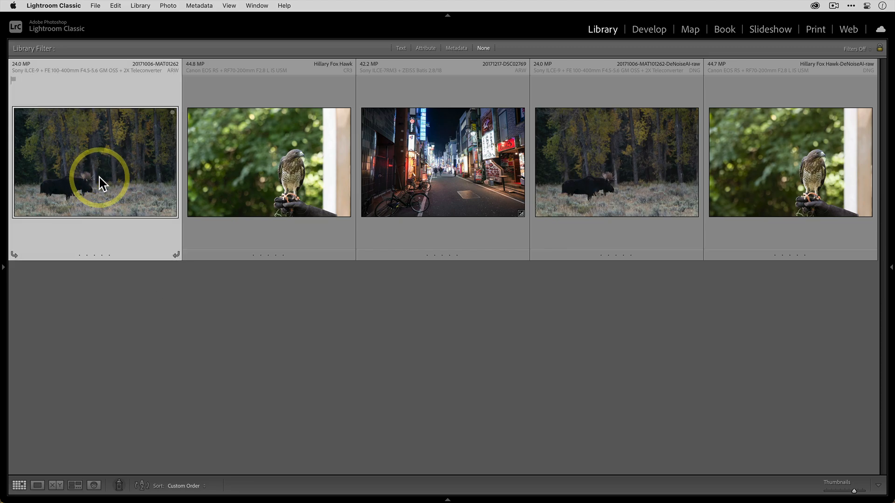
Edit the moose raw in Develop to exposure +0.65, contrast +12, highlights +16, whites +43, then back to grid.
{"action": "double_click", "coordinate": [95, 162]}
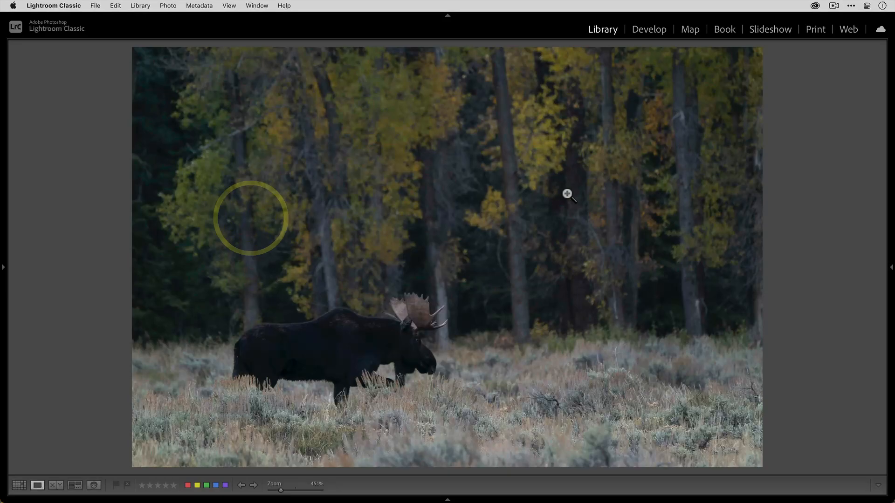
{"action": "left_click", "coordinate": [648, 29]}
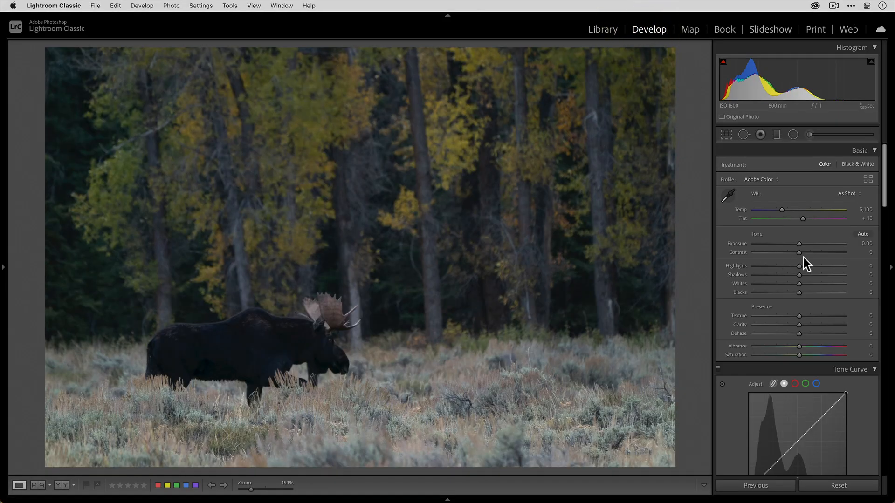
{"action": "left_click_drag", "start_coordinate": [798, 243], "coordinate": [804, 243]}
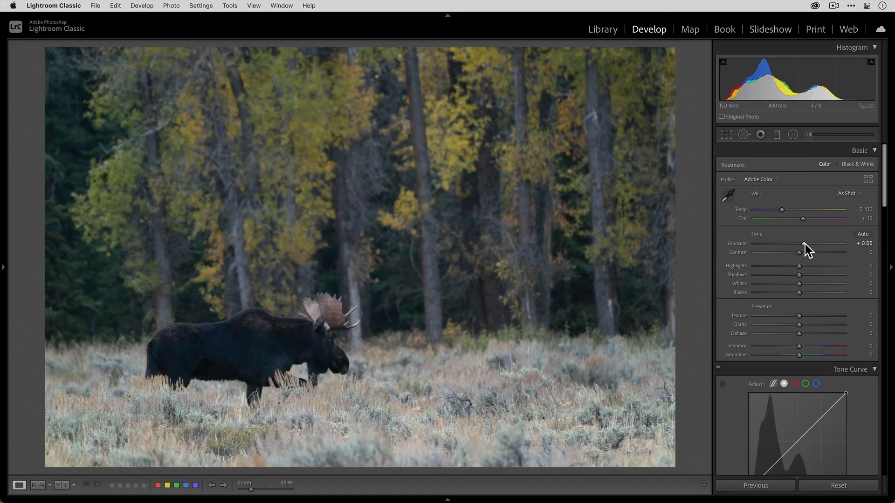
{"action": "left_click_drag", "start_coordinate": [802, 243], "coordinate": [804, 243]}
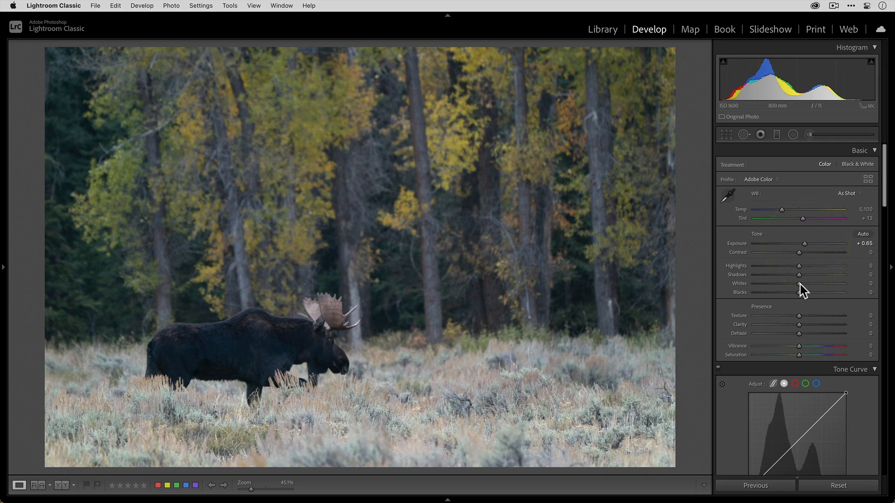
{"action": "left_click_drag", "start_coordinate": [798, 283], "coordinate": [817, 283]}
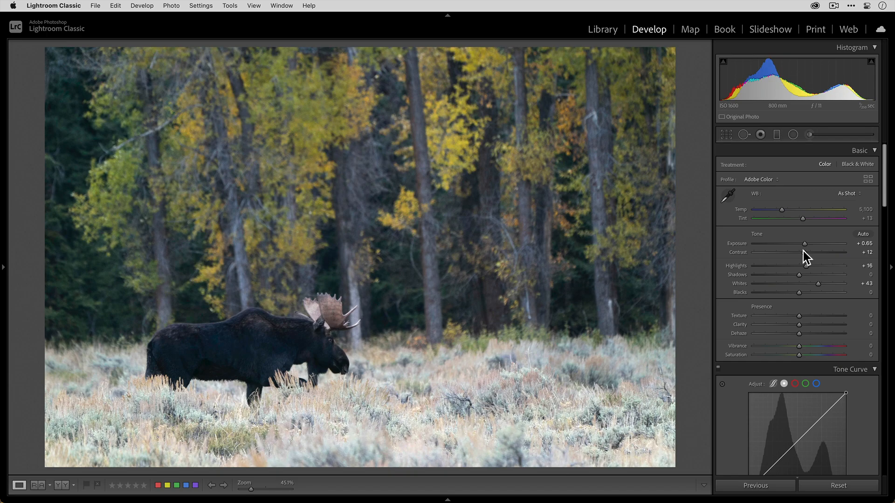
{"action": "left_click", "coordinate": [602, 29]}
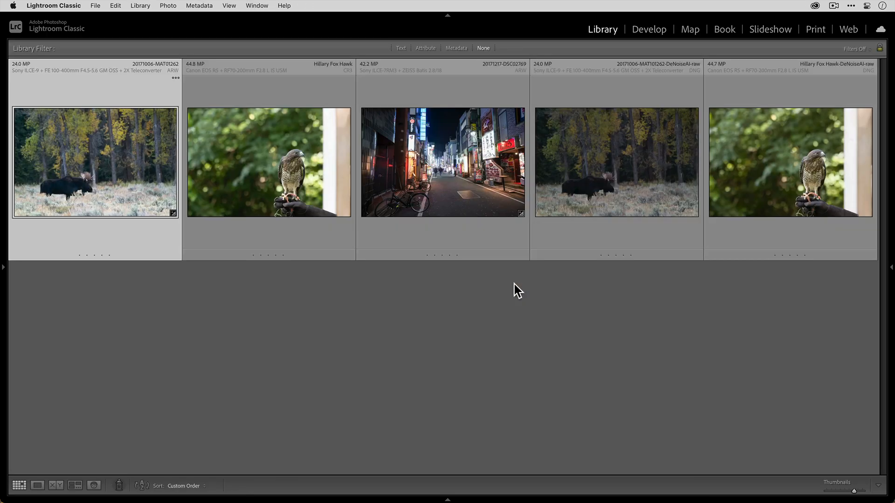
{"action": "mouse_move", "coordinate": [106, 176]}
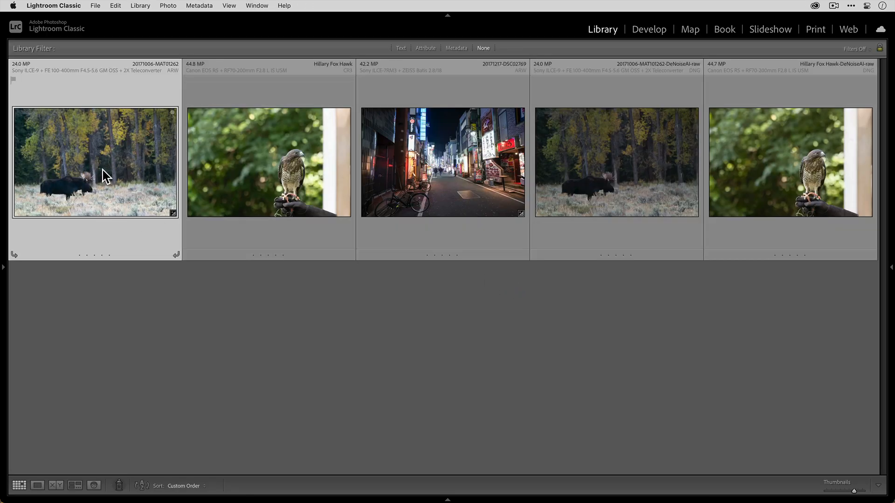
Select the denoised moose DNG with the raw and synchronize only the basic tone settings.
{"action": "left_click", "coordinate": [616, 163]}
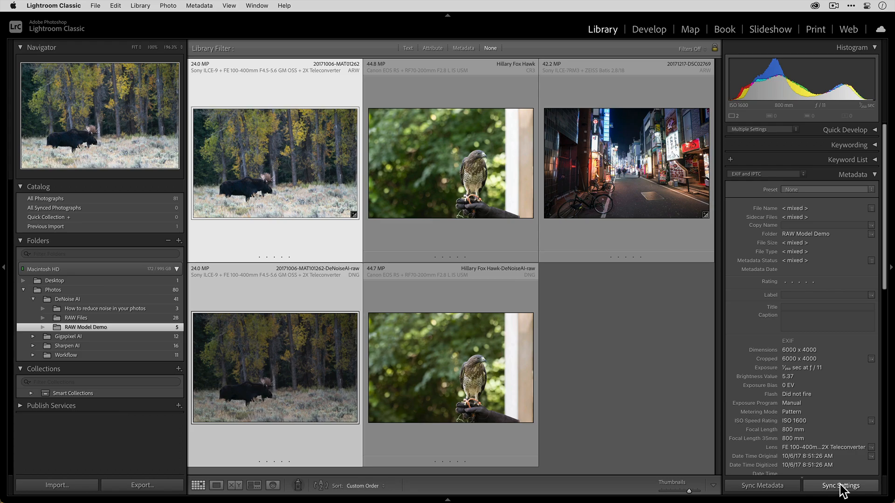
{"action": "left_click", "coordinate": [839, 486]}
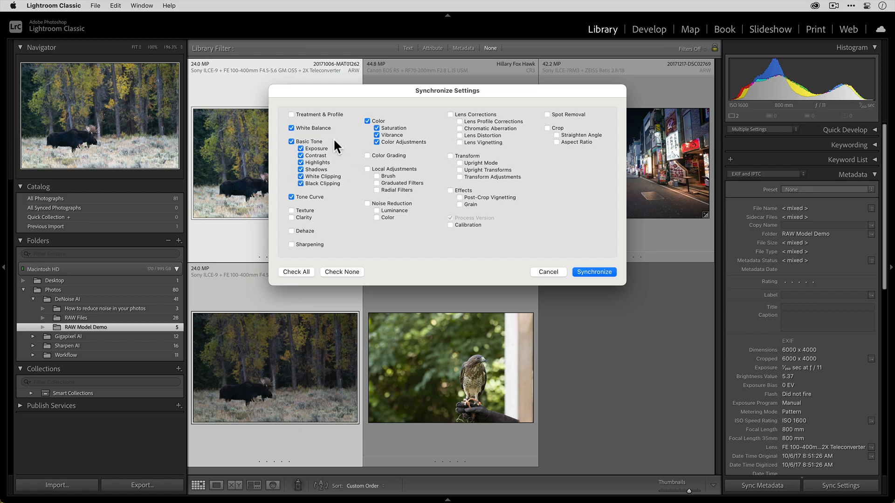
{"action": "mouse_move", "coordinate": [328, 180]}
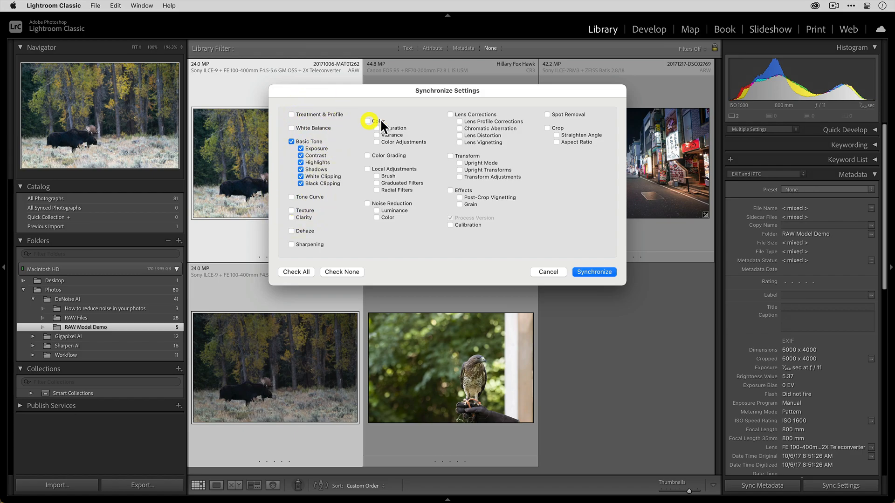
{"action": "left_click", "coordinate": [594, 272]}
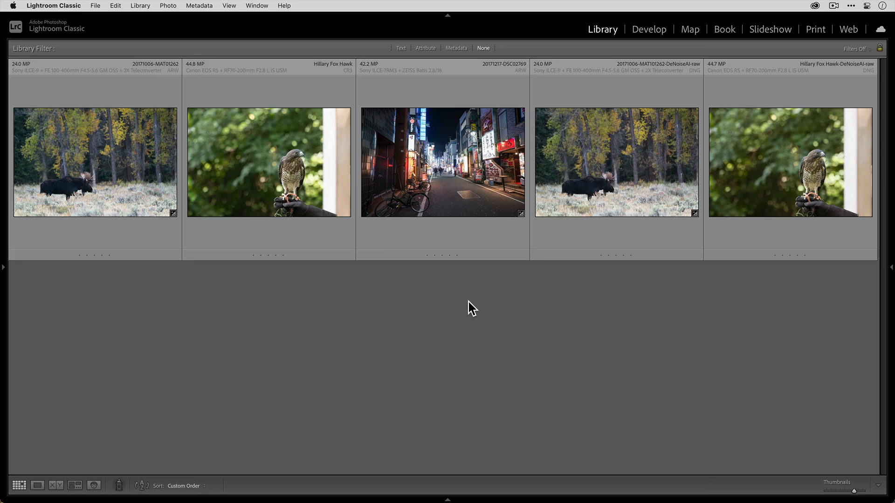
{"action": "mouse_move", "coordinate": [471, 183]}
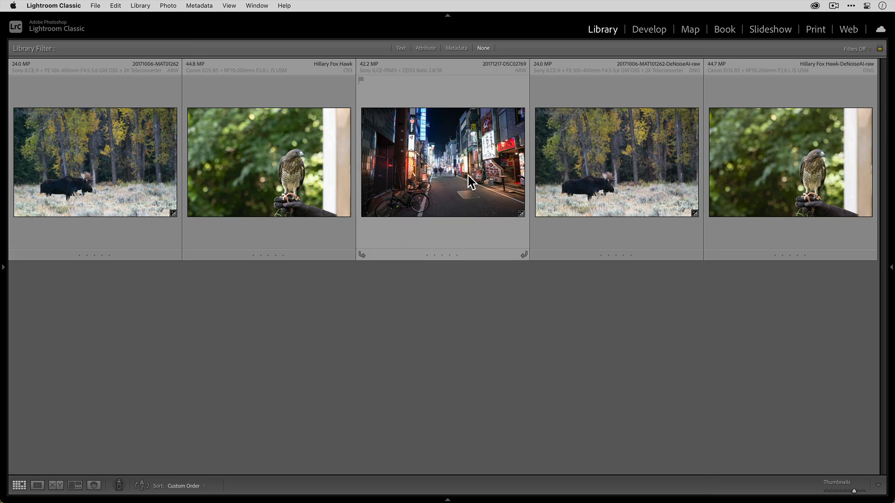
{"action": "left_click", "coordinate": [442, 162]}
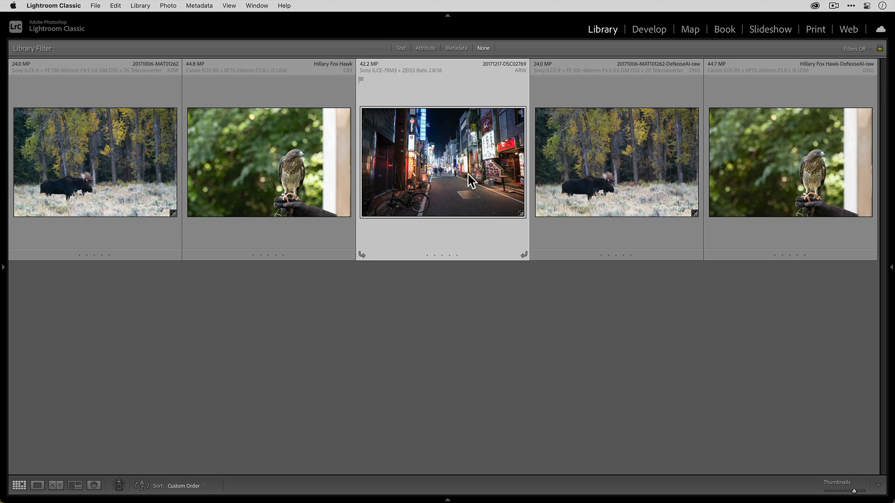
{"action": "double_click", "coordinate": [442, 162]}
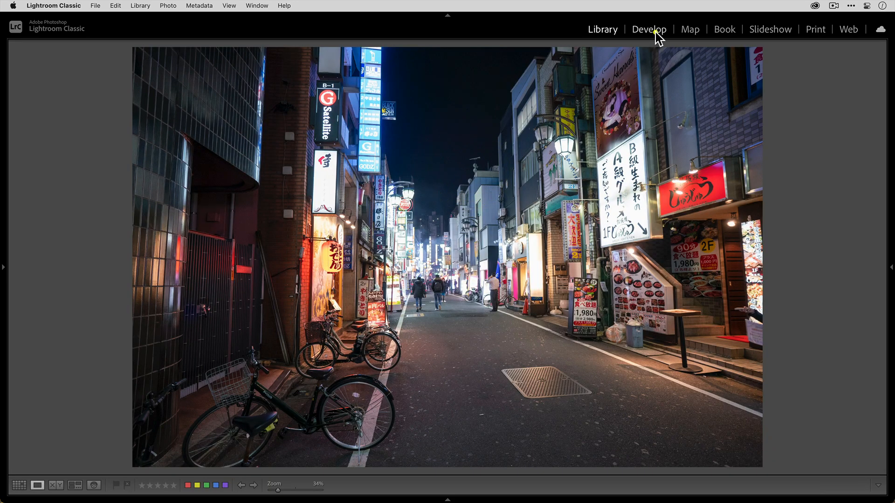
{"action": "left_click", "coordinate": [649, 28]}
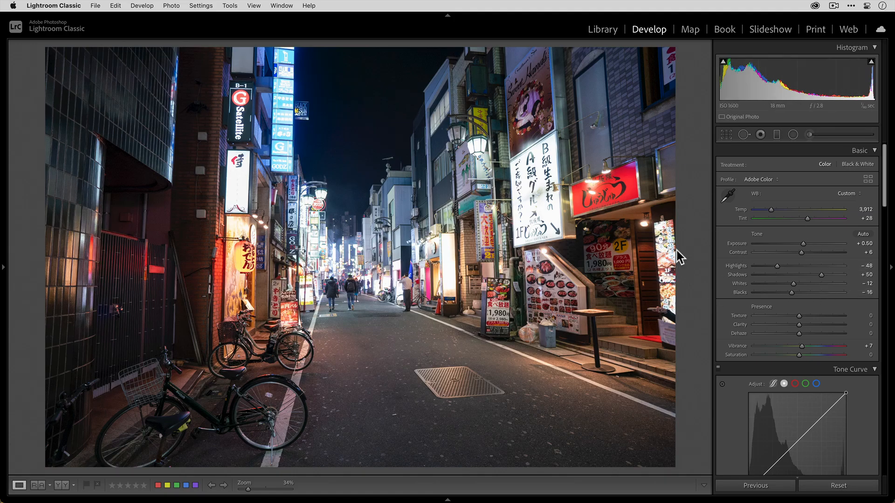
{"action": "left_click", "coordinate": [602, 29]}
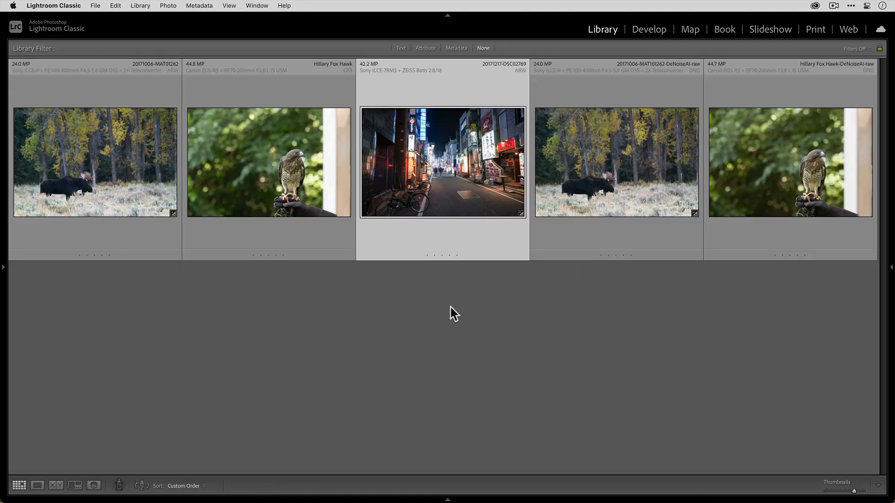
Send the night street photo to DeNoise AI, exclude the moose ARW, and save the street image as DNG in the source folder.
{"action": "left_click_drag", "start_coordinate": [442, 162], "coordinate": [450, 329]}
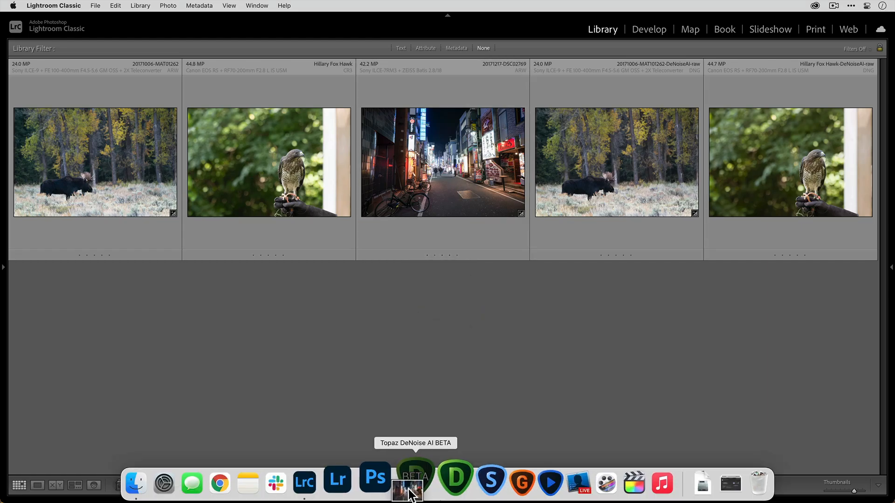
{"action": "left_click", "coordinate": [407, 490]}
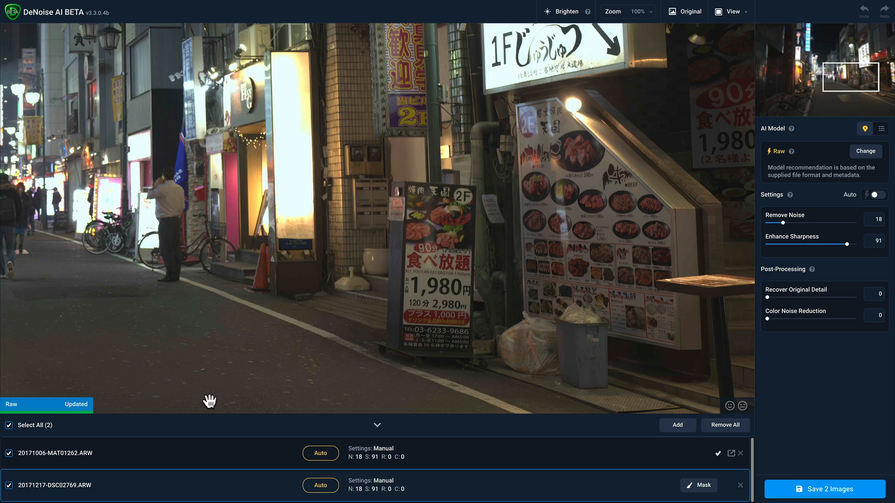
{"action": "mouse_move", "coordinate": [118, 461]}
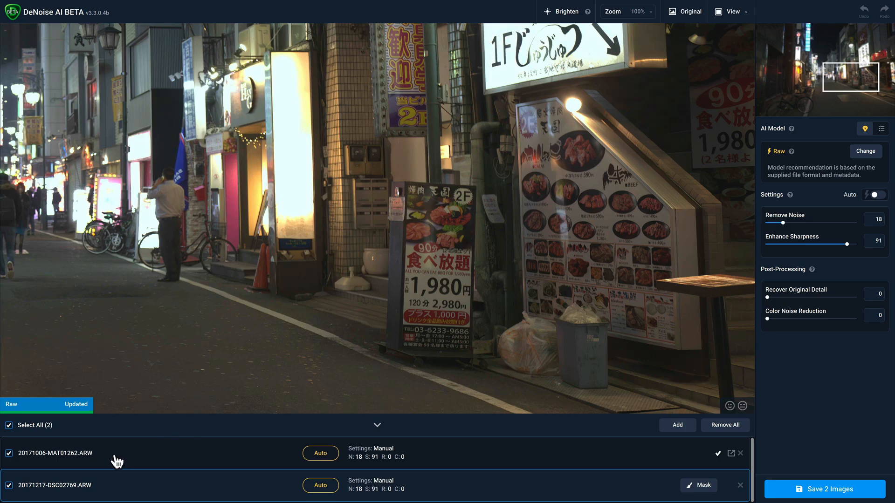
{"action": "mouse_move", "coordinate": [133, 459]}
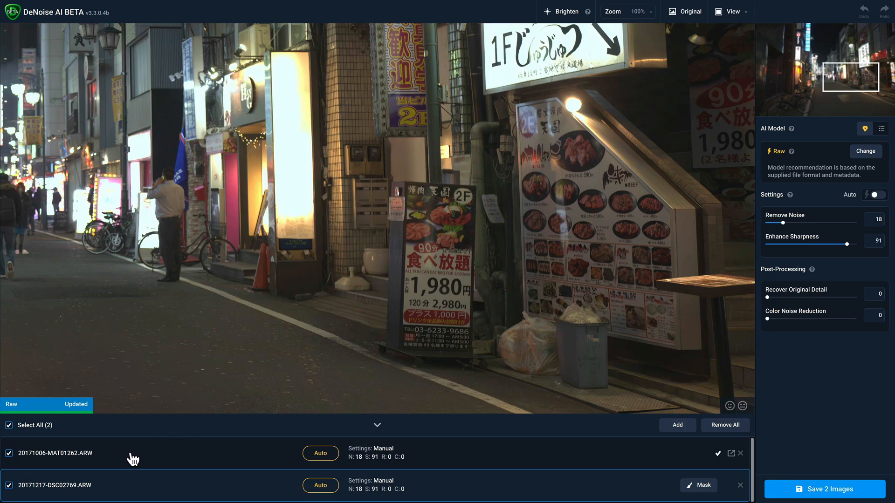
{"action": "mouse_move", "coordinate": [33, 468]}
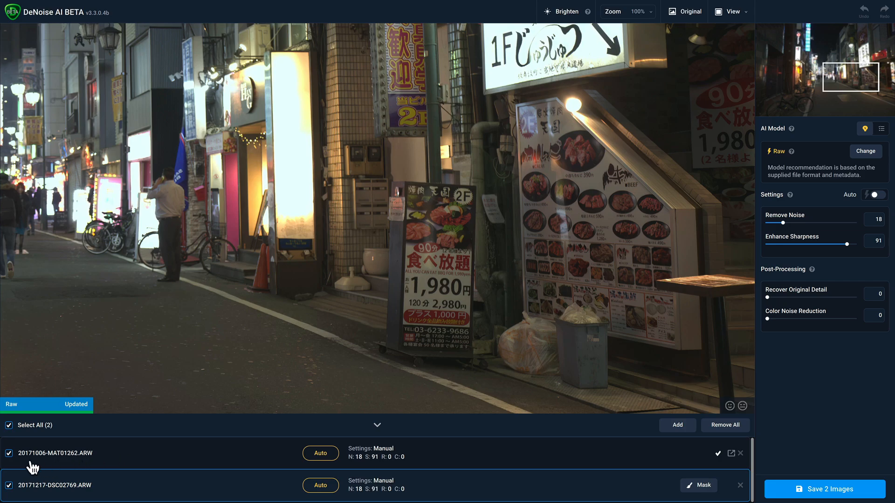
{"action": "left_click", "coordinate": [9, 452]}
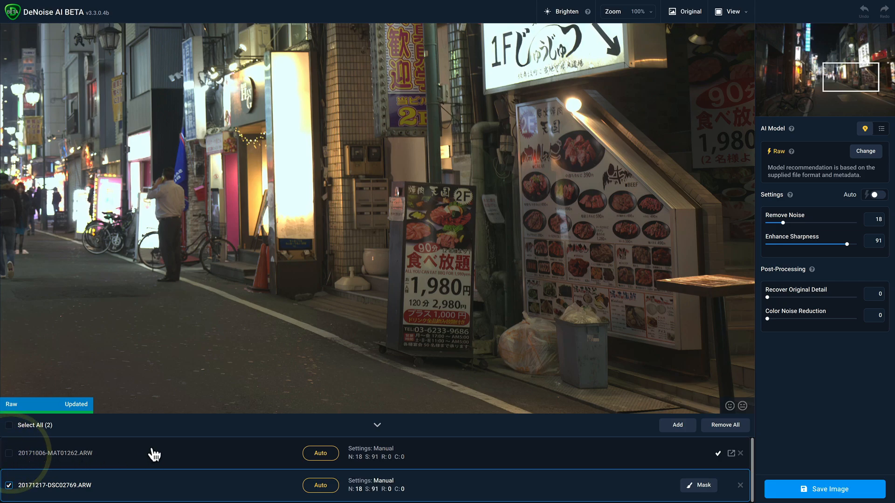
{"action": "mouse_move", "coordinate": [205, 490]}
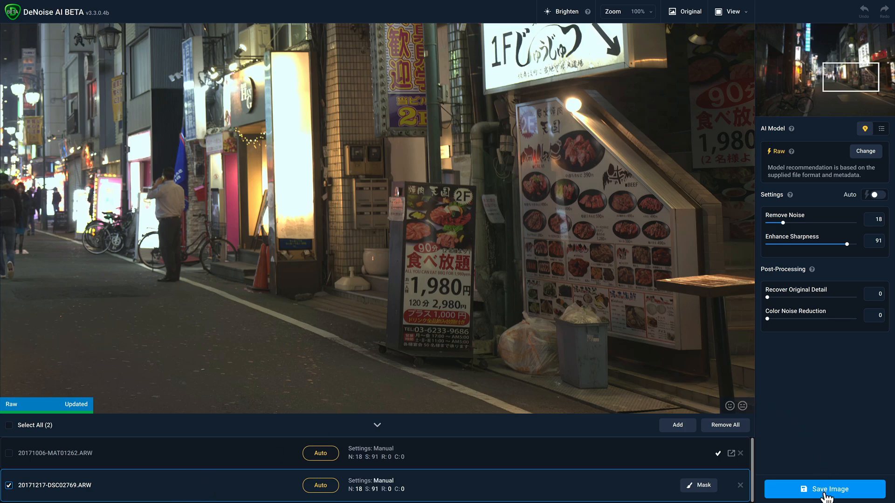
{"action": "left_click", "coordinate": [823, 489]}
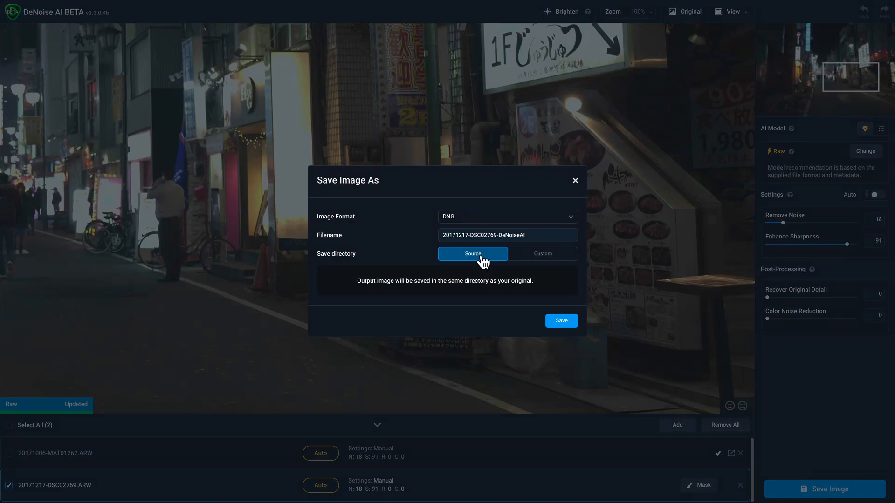
{"action": "mouse_move", "coordinate": [462, 267]}
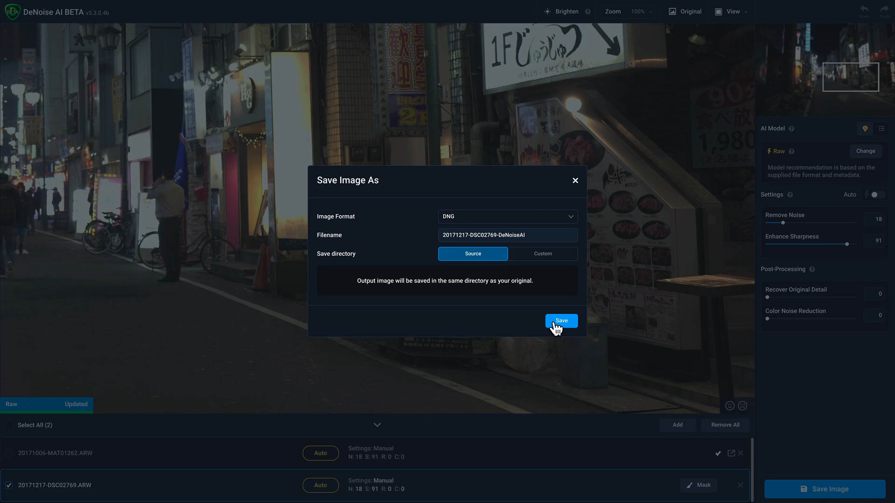
{"action": "left_click", "coordinate": [560, 319]}
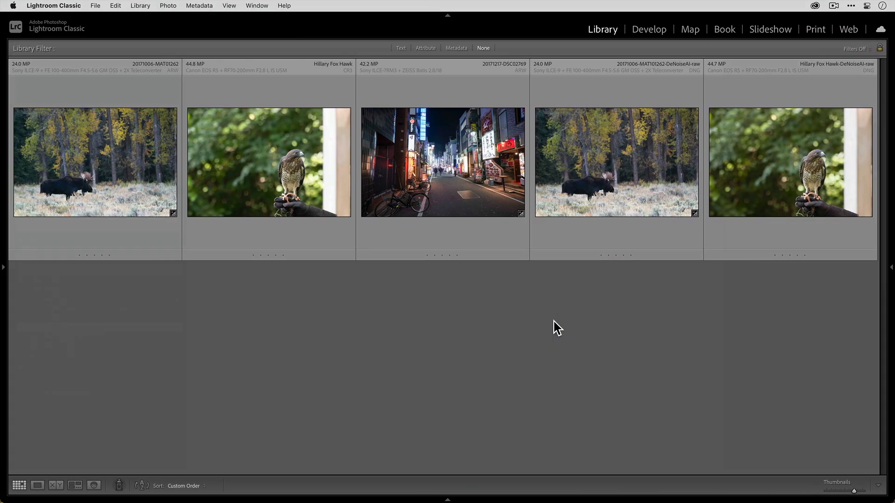
Synchronize the RAW Model Demo folder so the denoised street DNG imports beside its original.
{"action": "right_click", "coordinate": [73, 327]}
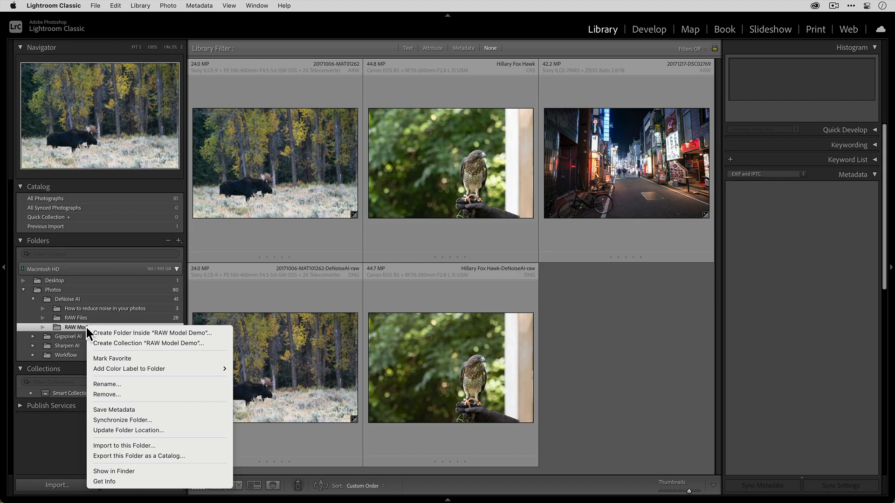
{"action": "mouse_move", "coordinate": [122, 421]}
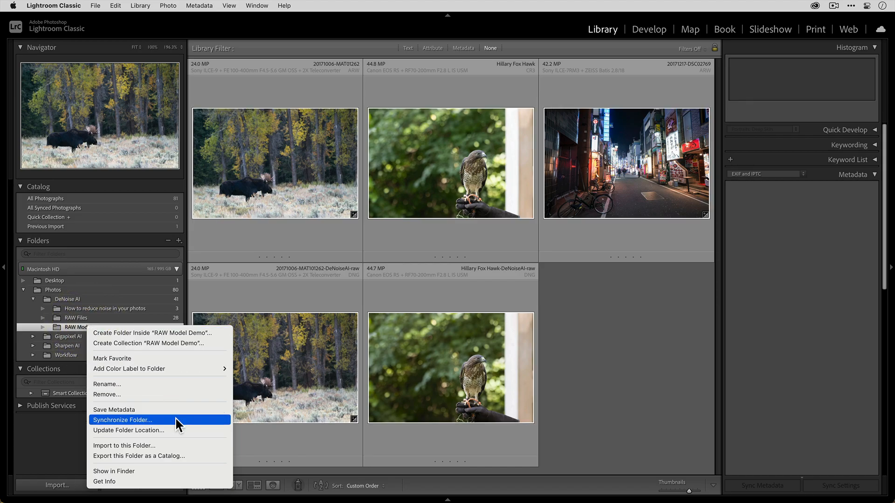
{"action": "left_click", "coordinate": [122, 420]}
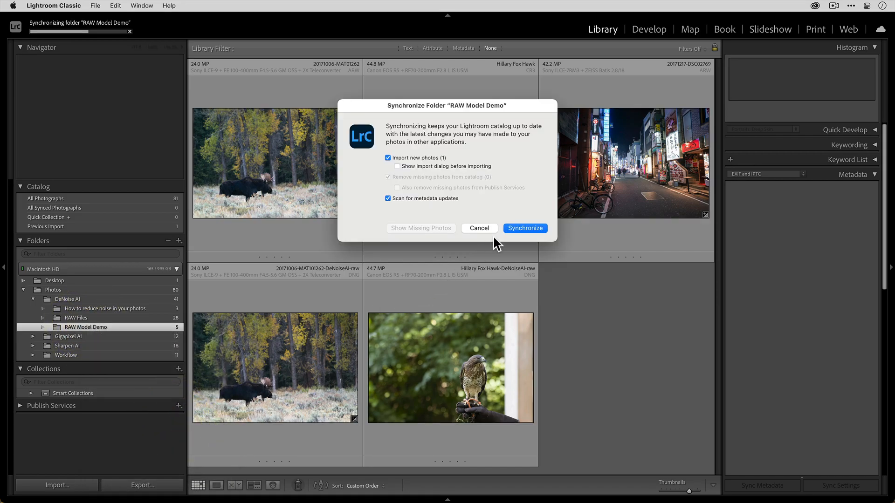
{"action": "left_click", "coordinate": [525, 227]}
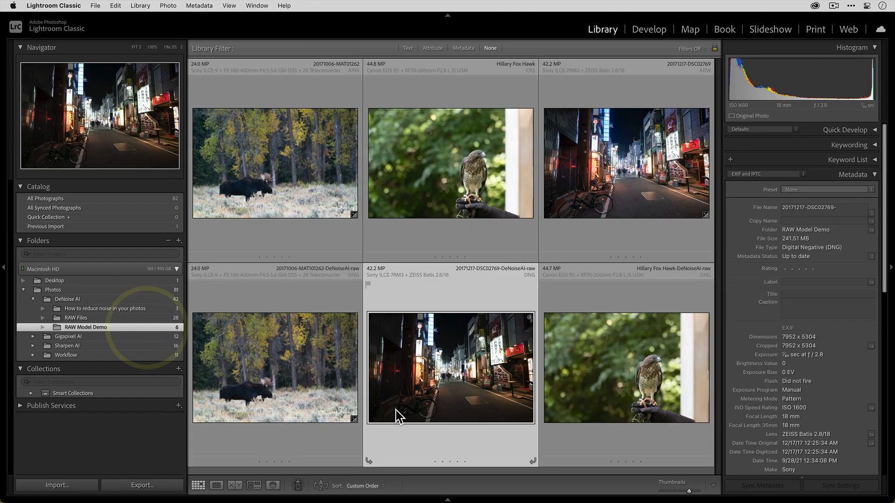
{"action": "mouse_move", "coordinate": [439, 393]}
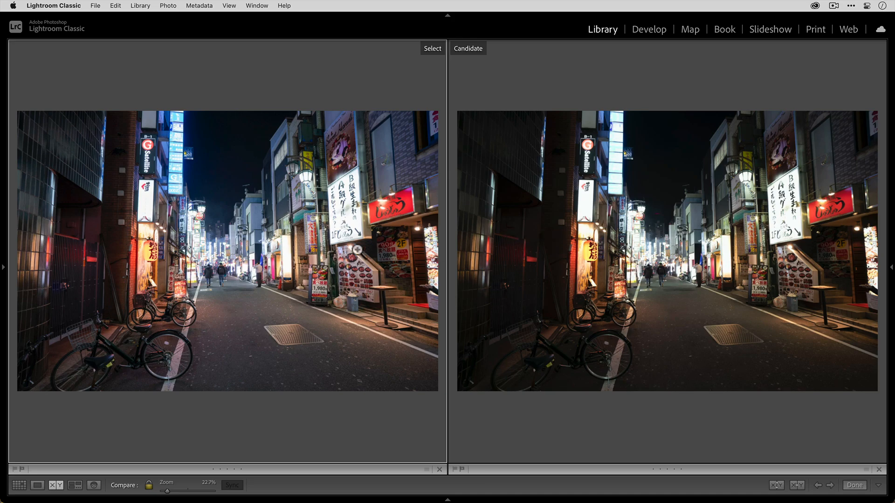
{"action": "mouse_move", "coordinate": [327, 271]}
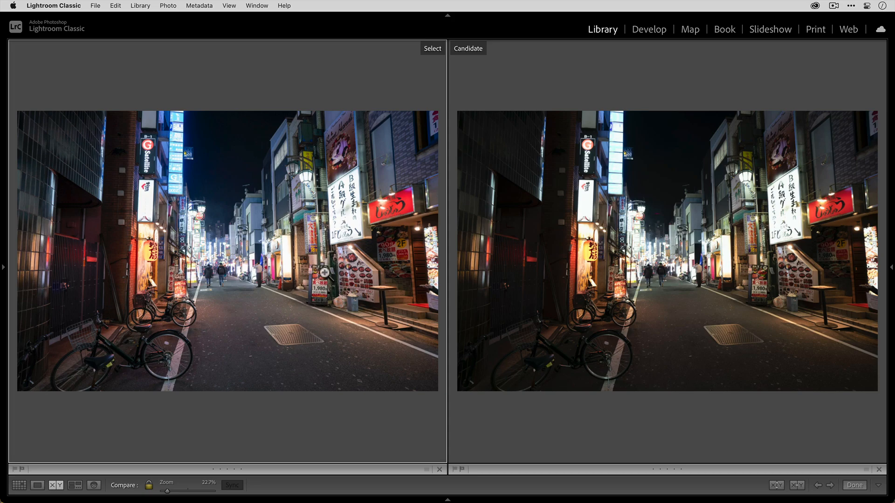
{"action": "mouse_move", "coordinate": [648, 261]}
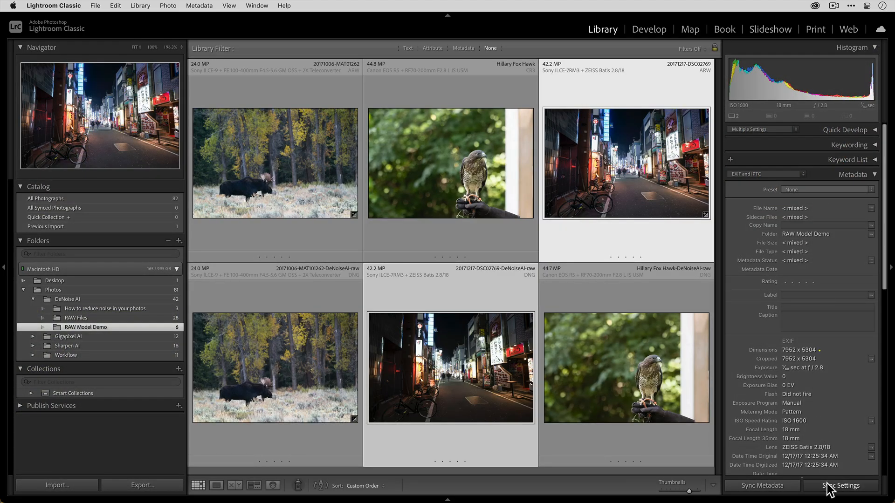
Synchronize Basic Tone, Tone Curve, White Balance and Color from the street raw onto its denoised DNG.
{"action": "left_click", "coordinate": [840, 485]}
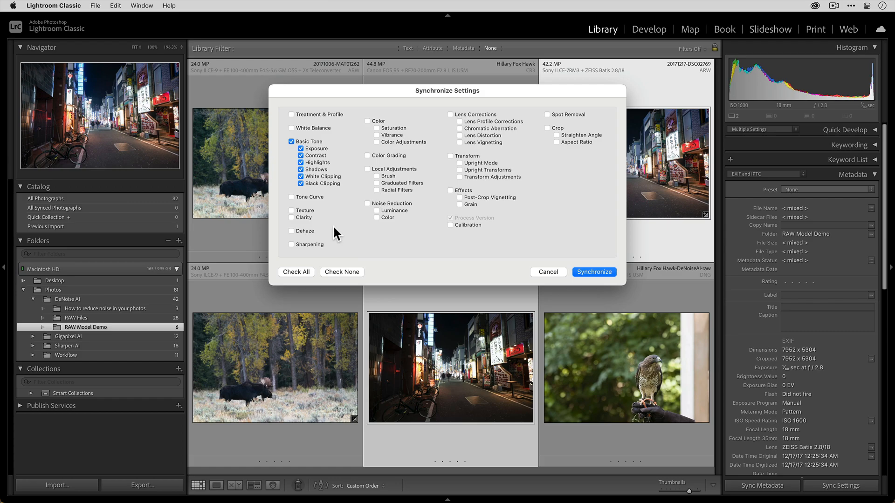
{"action": "left_click", "coordinate": [291, 197]}
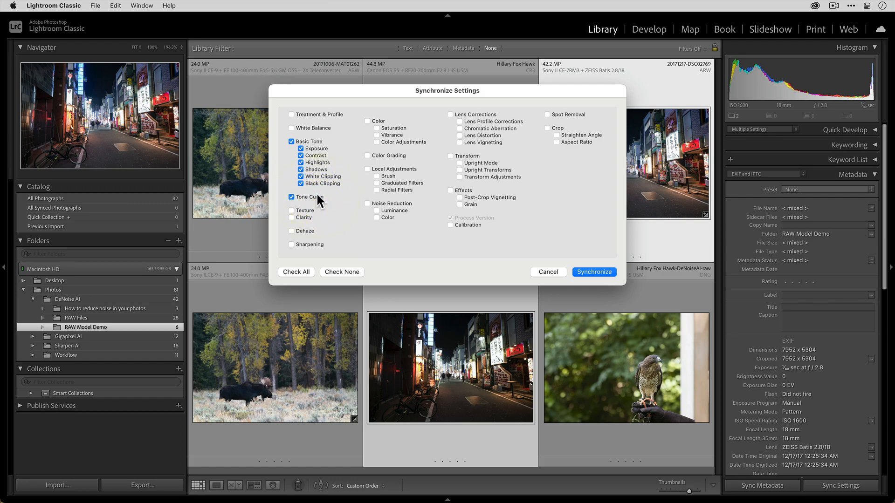
{"action": "left_click", "coordinate": [367, 121]}
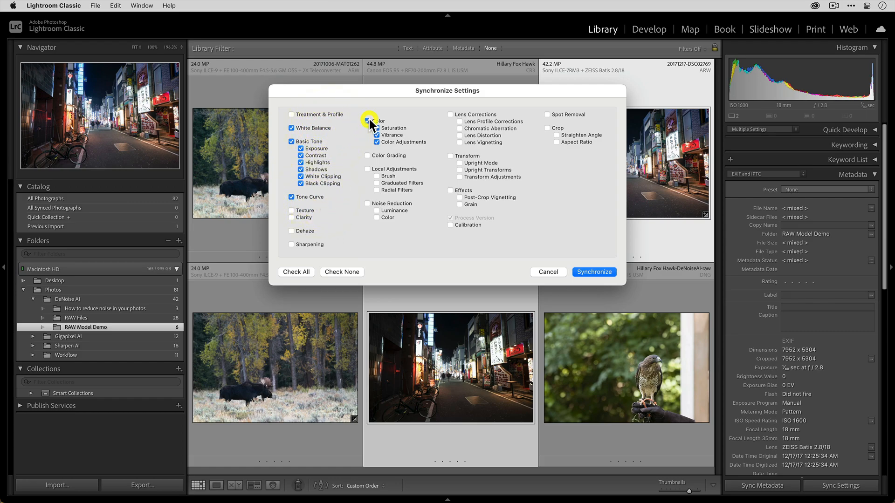
{"action": "left_click", "coordinate": [592, 271]}
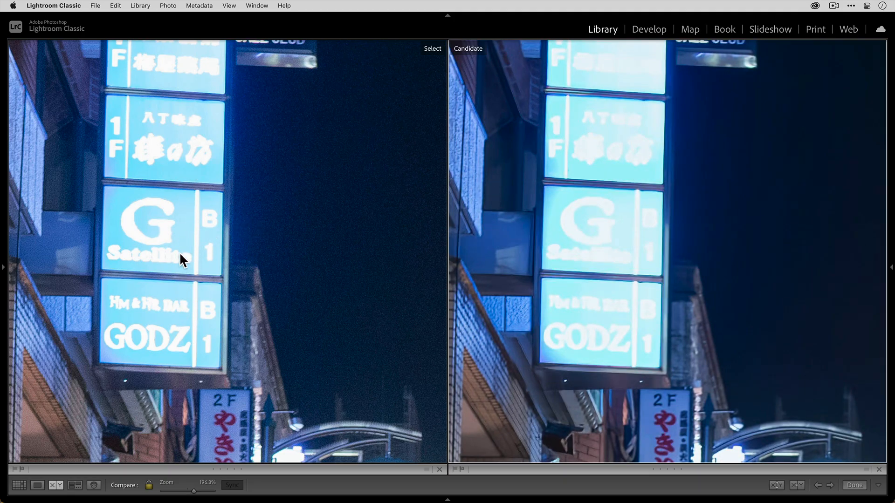
{"action": "mouse_move", "coordinate": [185, 281]}
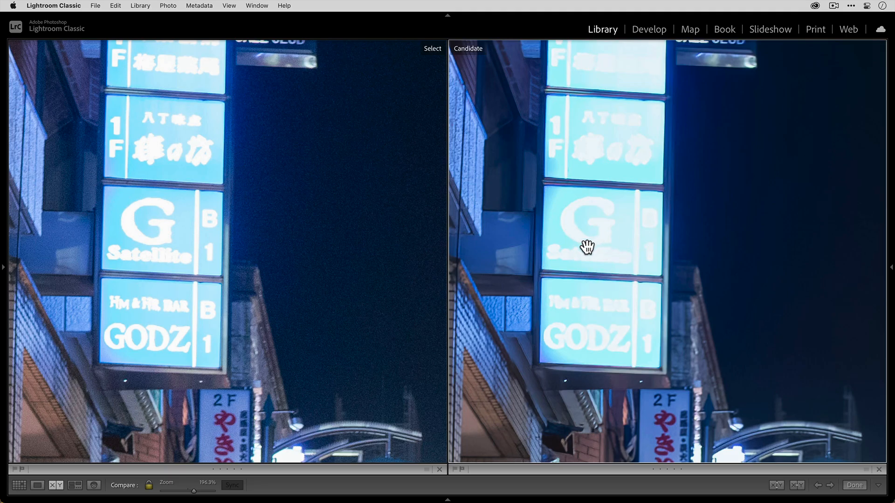
{"action": "mouse_move", "coordinate": [595, 253]}
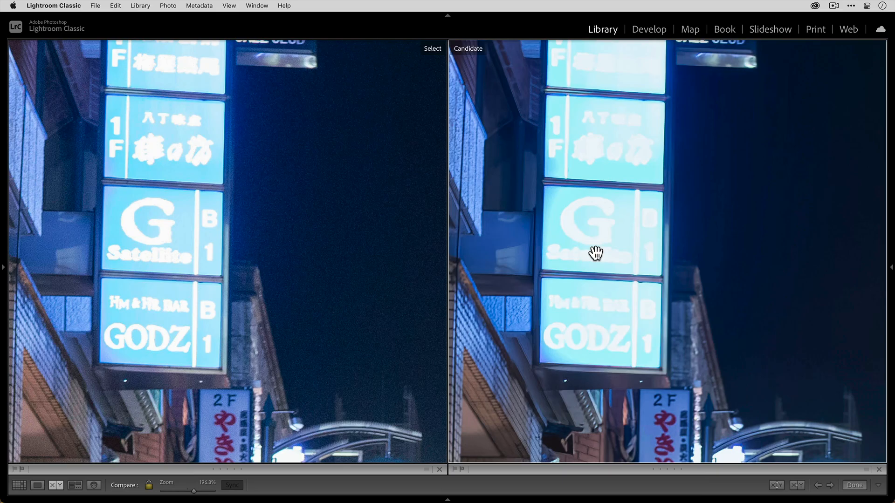
{"action": "mouse_move", "coordinate": [397, 171]}
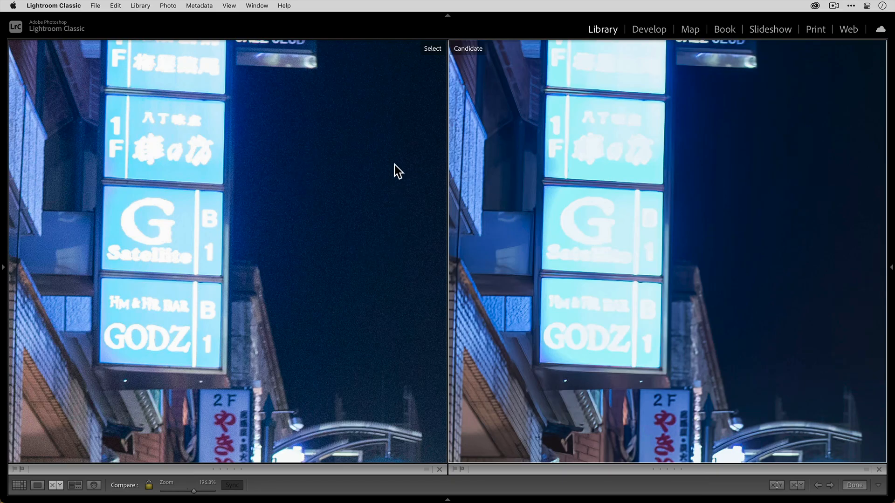
{"action": "mouse_move", "coordinate": [861, 201]}
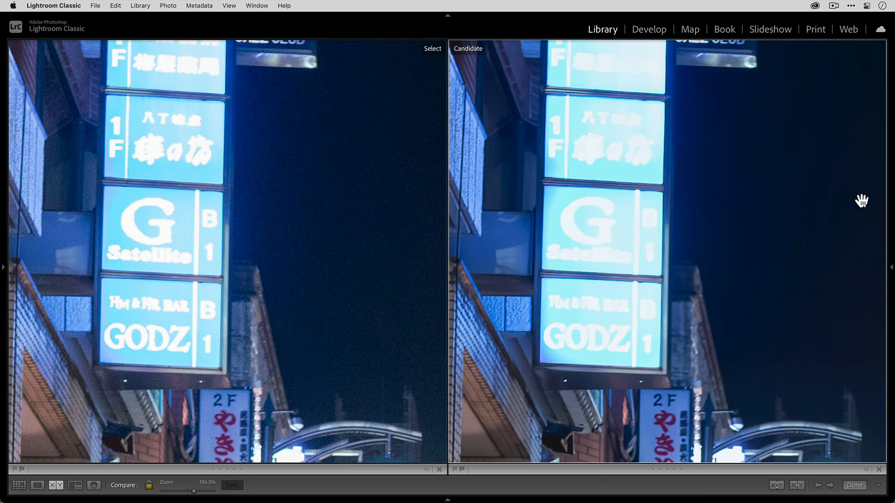
{"action": "mouse_move", "coordinate": [760, 225]}
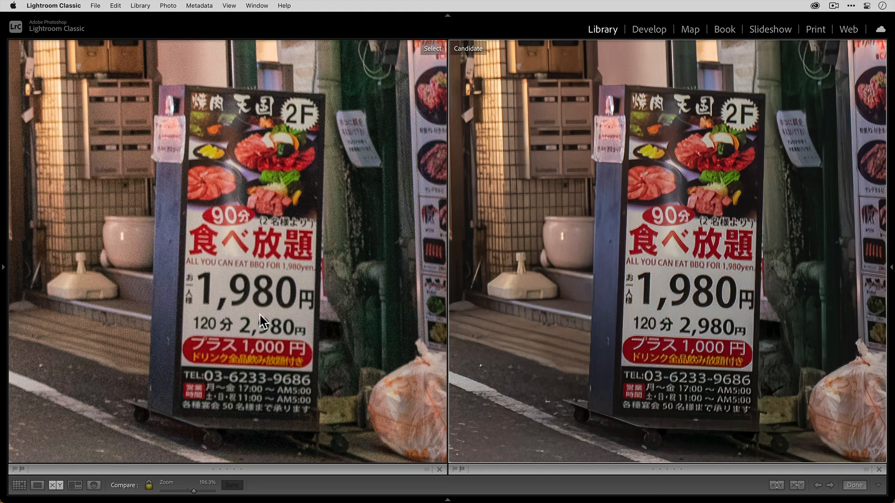
{"action": "mouse_move", "coordinate": [589, 286]}
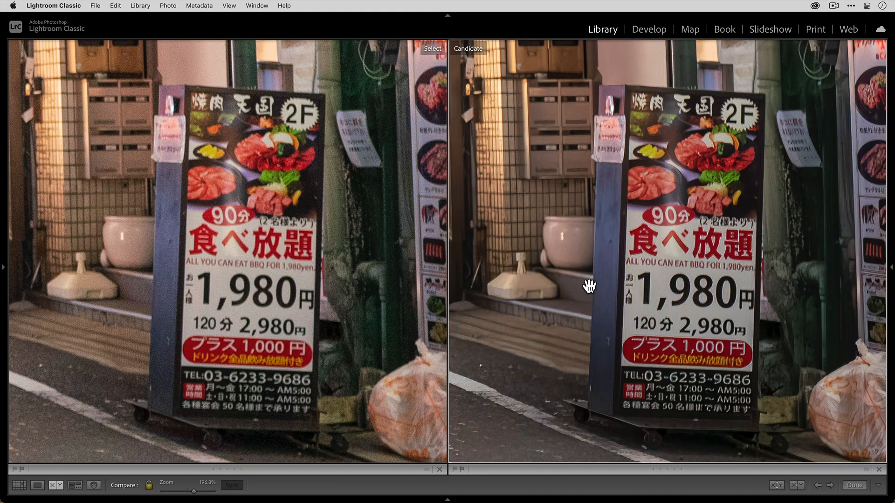
{"action": "mouse_move", "coordinate": [602, 299]}
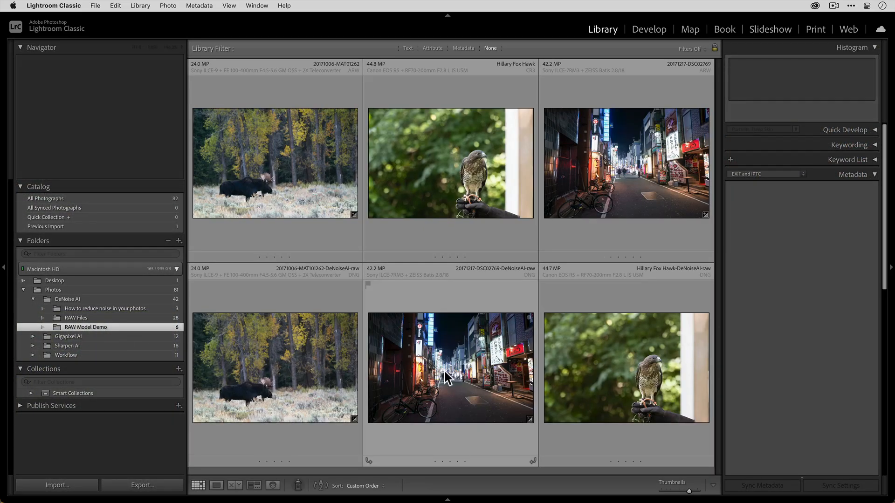
{"action": "mouse_move", "coordinate": [425, 450]}
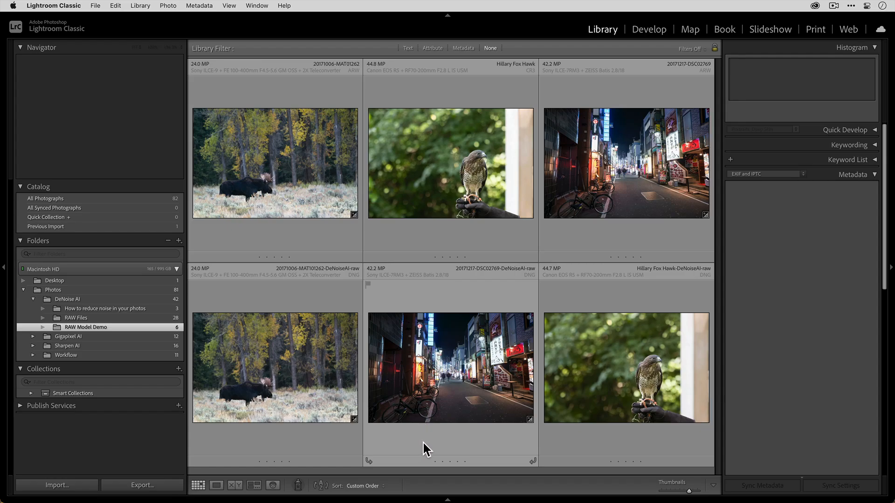
{"action": "mouse_move", "coordinate": [448, 400]}
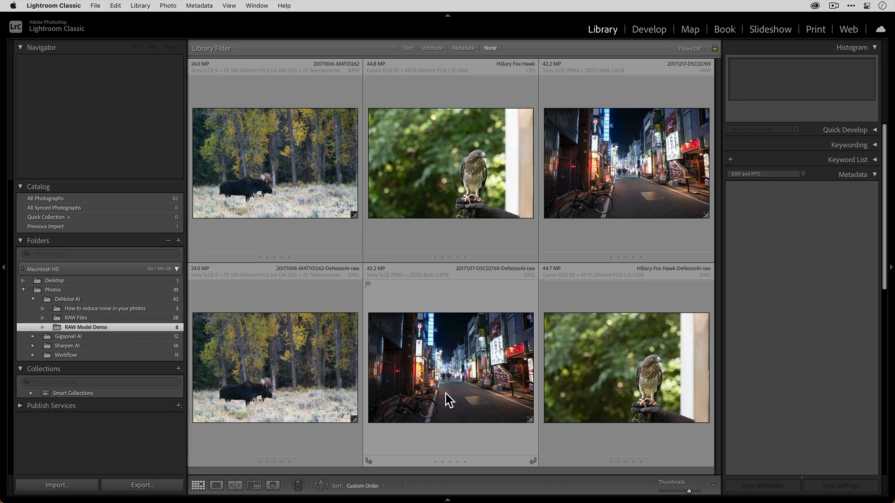
{"action": "mouse_move", "coordinate": [439, 393]}
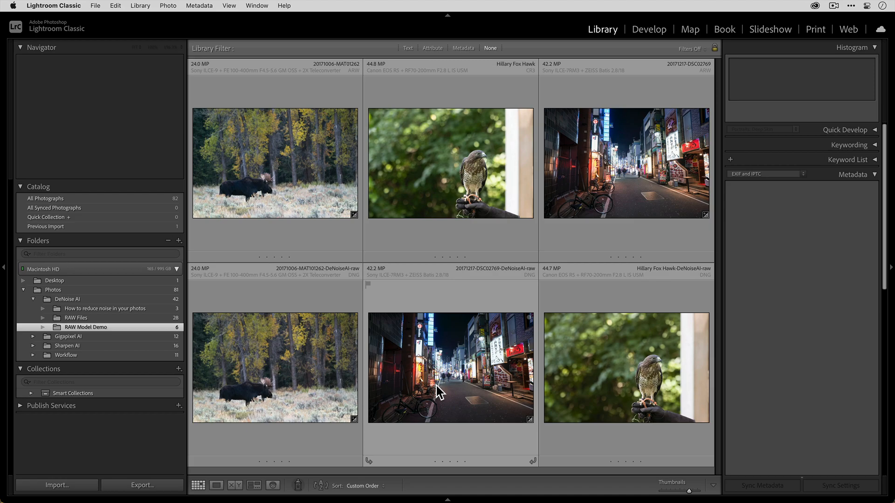
Reveal the RAW Model Demo folder in Finder and select the 20171217-DSC02769.ARW raw file.
{"action": "right_click", "coordinate": [85, 327]}
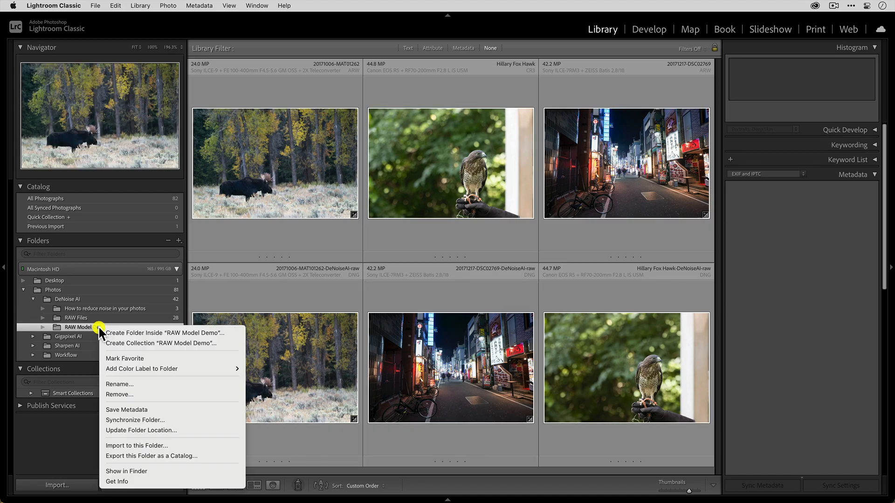
{"action": "mouse_move", "coordinate": [166, 333]}
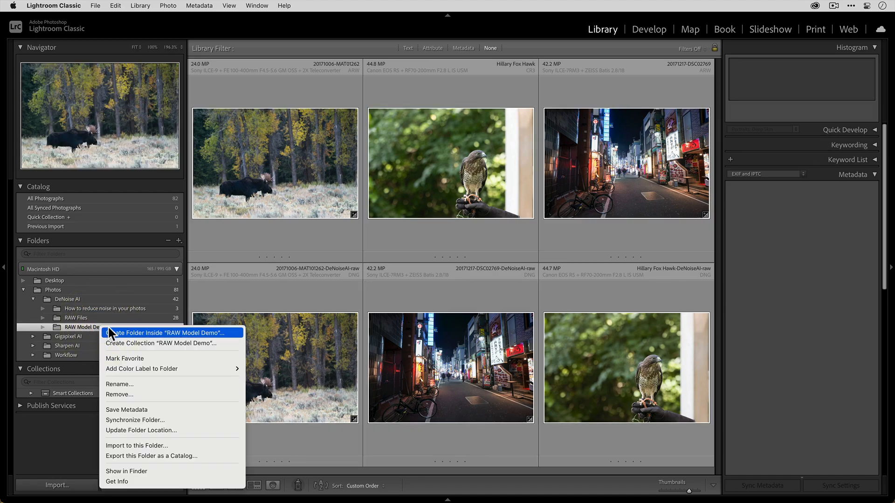
{"action": "mouse_move", "coordinate": [127, 470]}
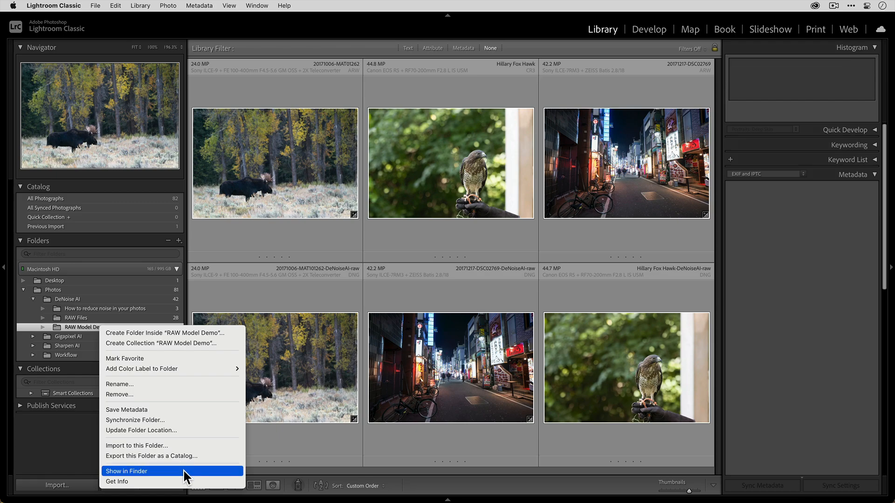
{"action": "left_click", "coordinate": [126, 471]}
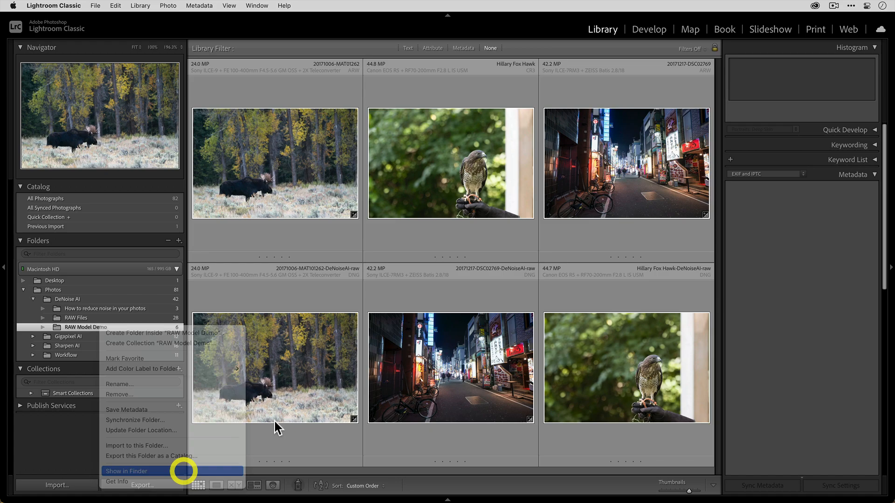
{"action": "left_click", "coordinate": [126, 472]}
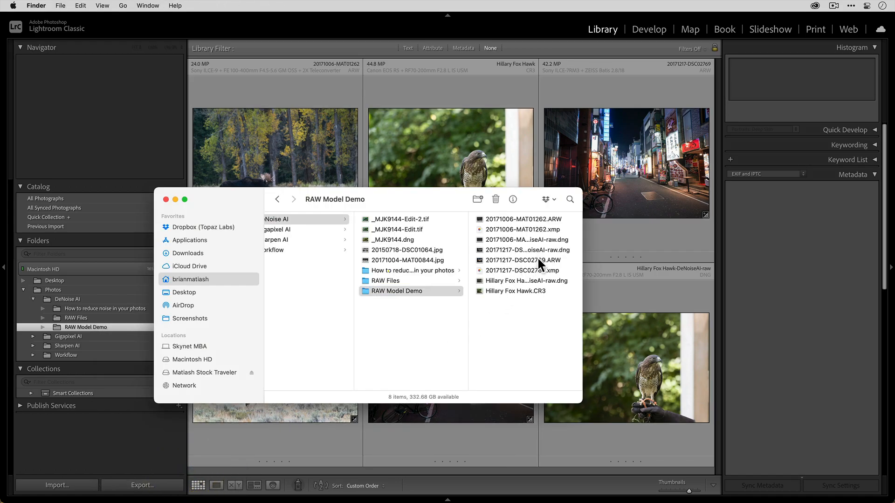
{"action": "left_click", "coordinate": [519, 271]}
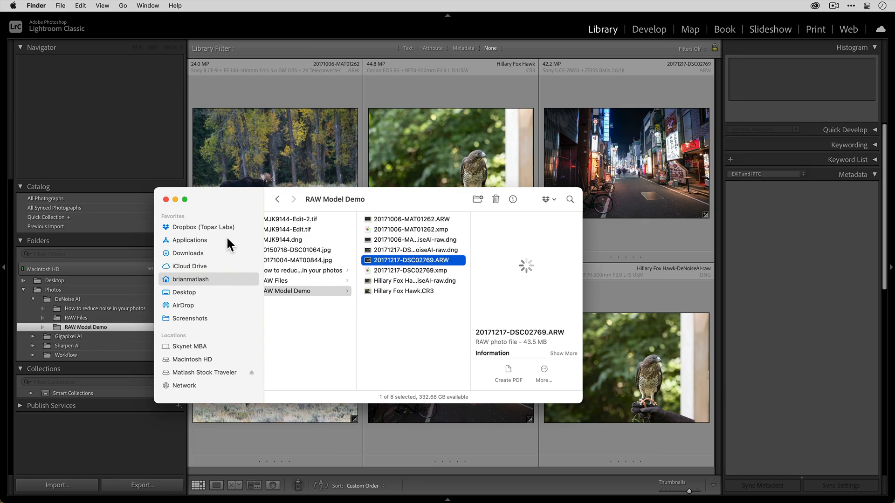